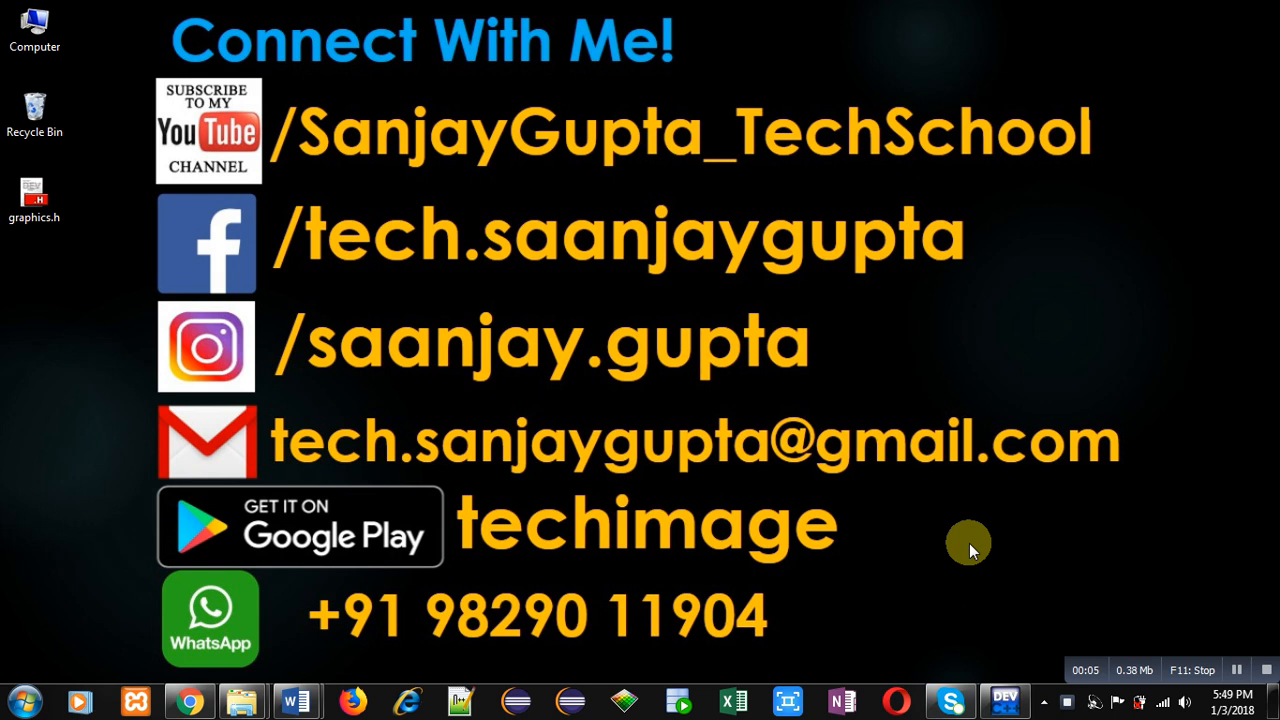
{"action": "mouse_move", "coordinate": [840, 304]}
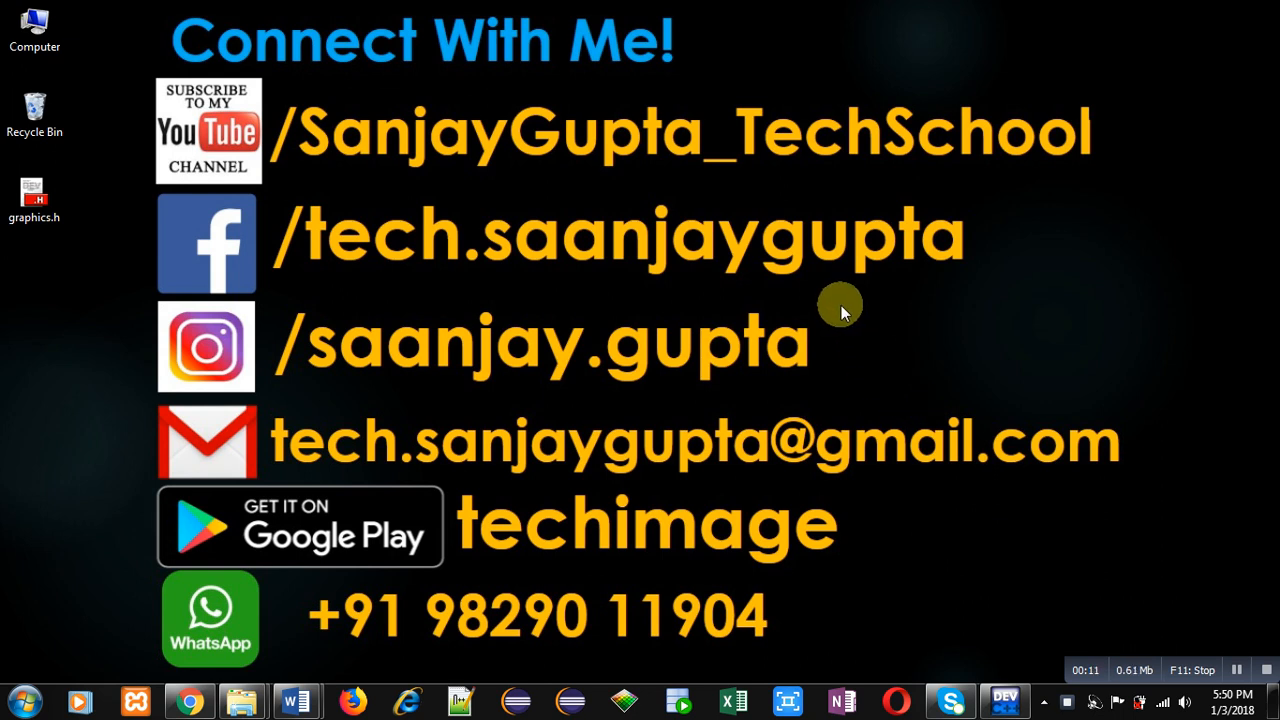
{"action": "mouse_move", "coordinate": [744, 524]}
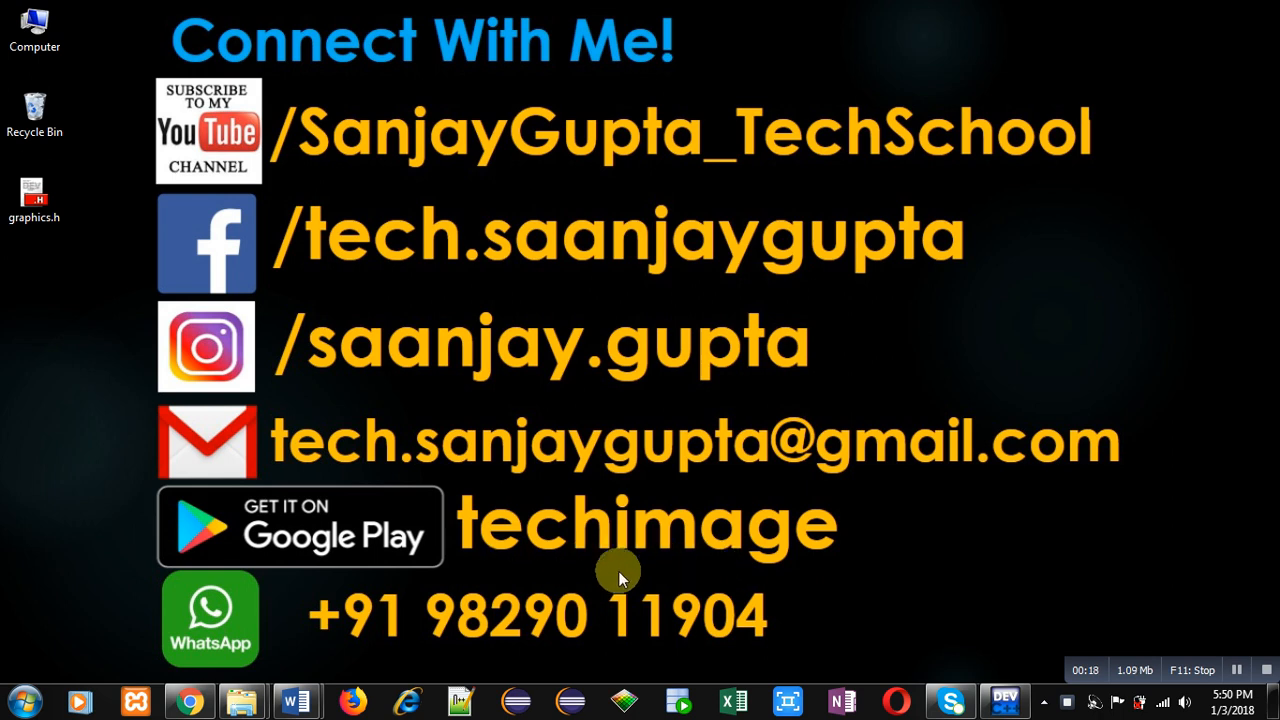
{"action": "mouse_move", "coordinate": [308, 588]}
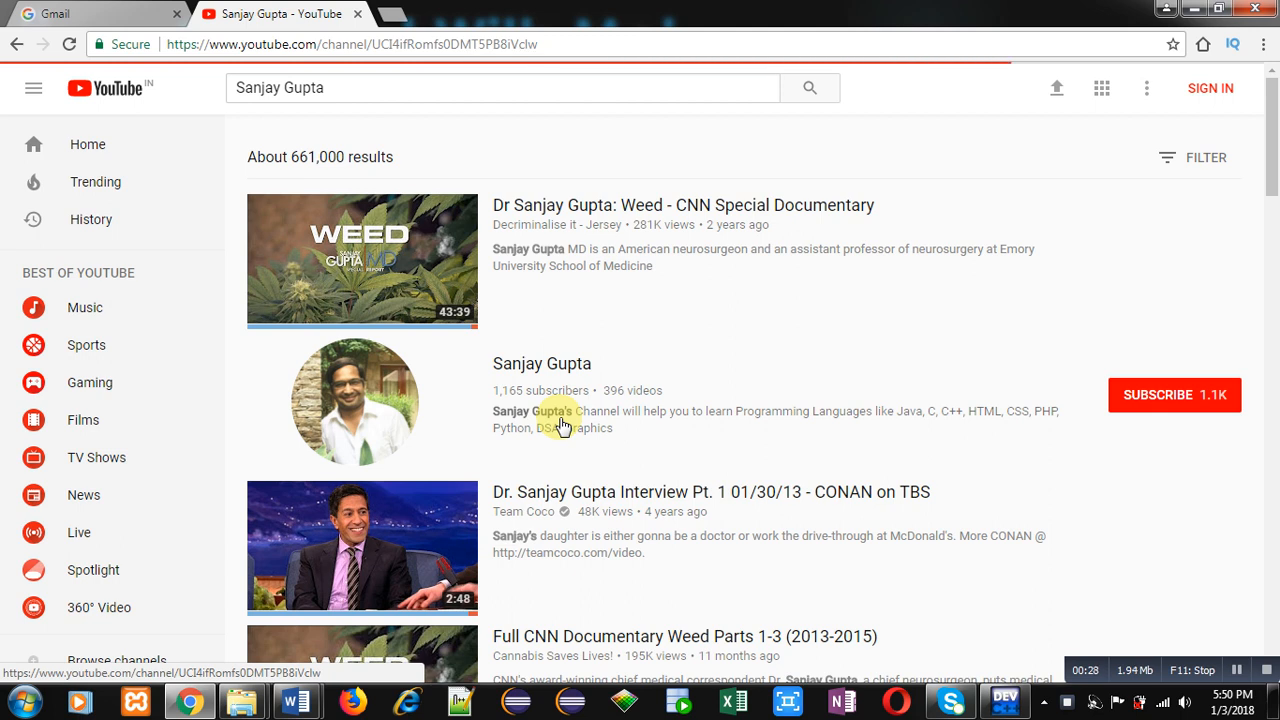
Browse the tutorial channel's playlists from the search result, then return to the Dev-C++ editor.
{"action": "left_click", "coordinate": [542, 364]}
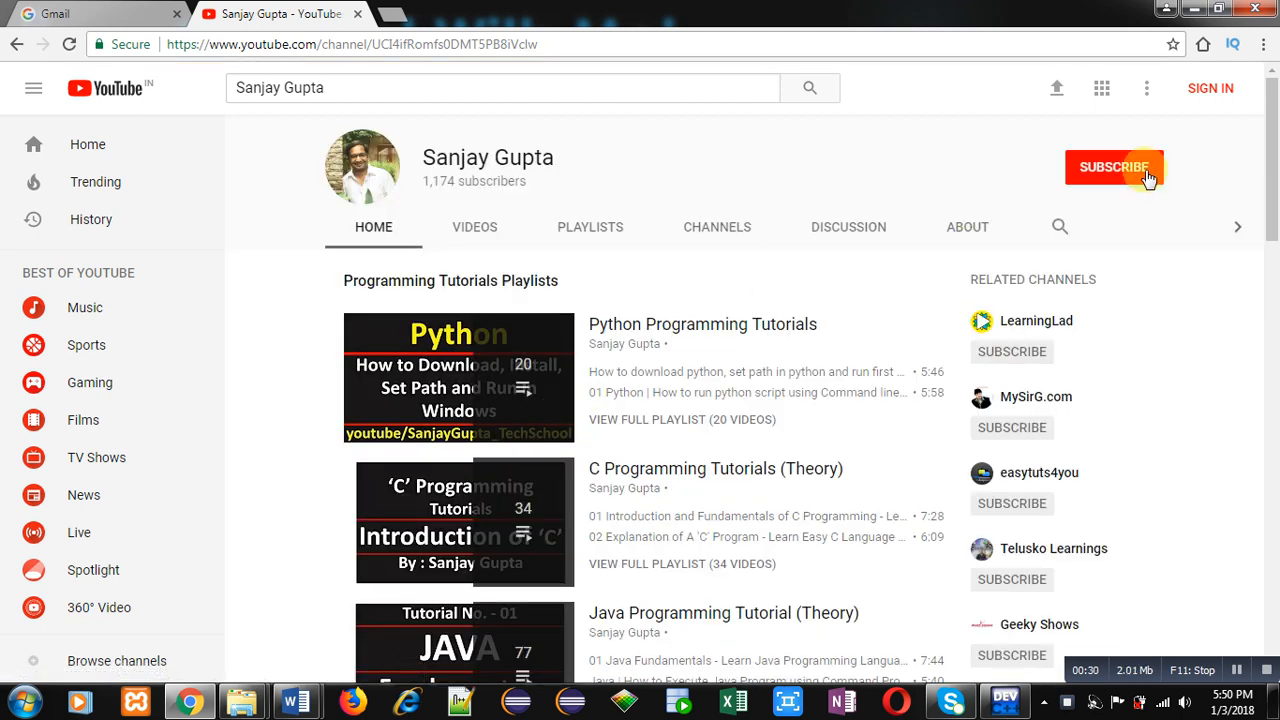
{"action": "mouse_move", "coordinate": [1018, 152]}
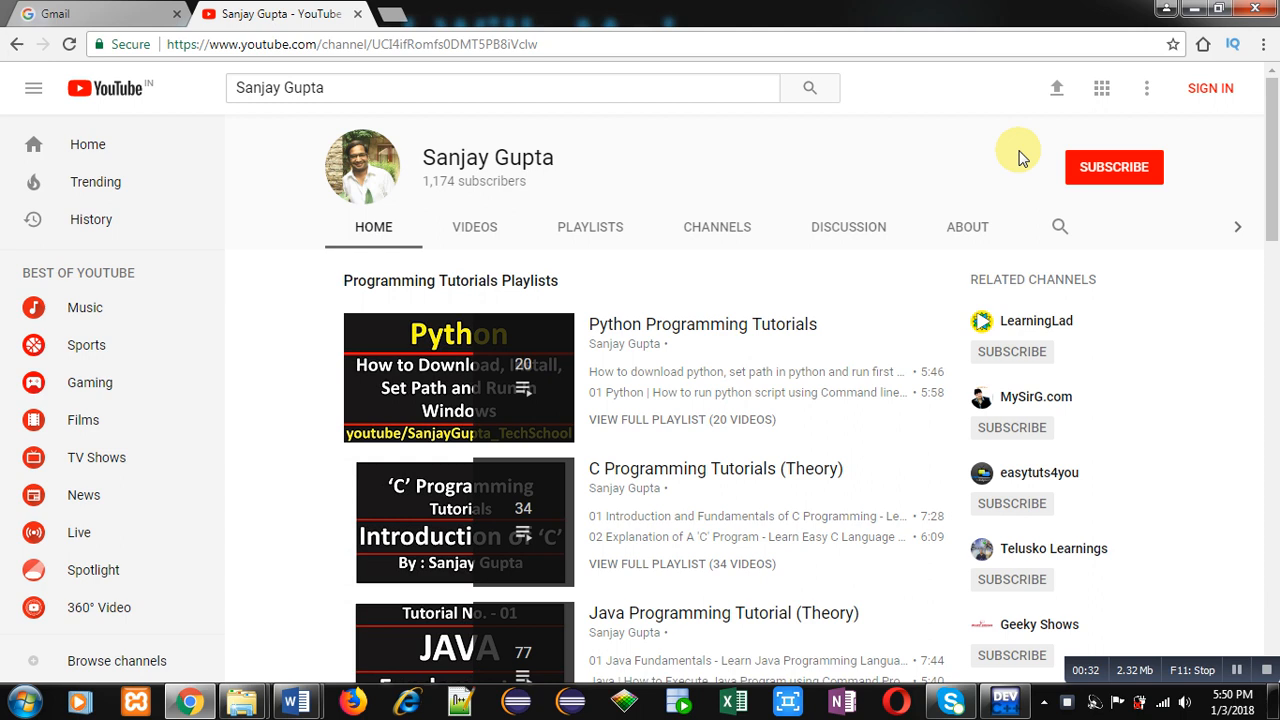
{"action": "scroll", "scroll_direction": "down", "scroll_amount": 3}
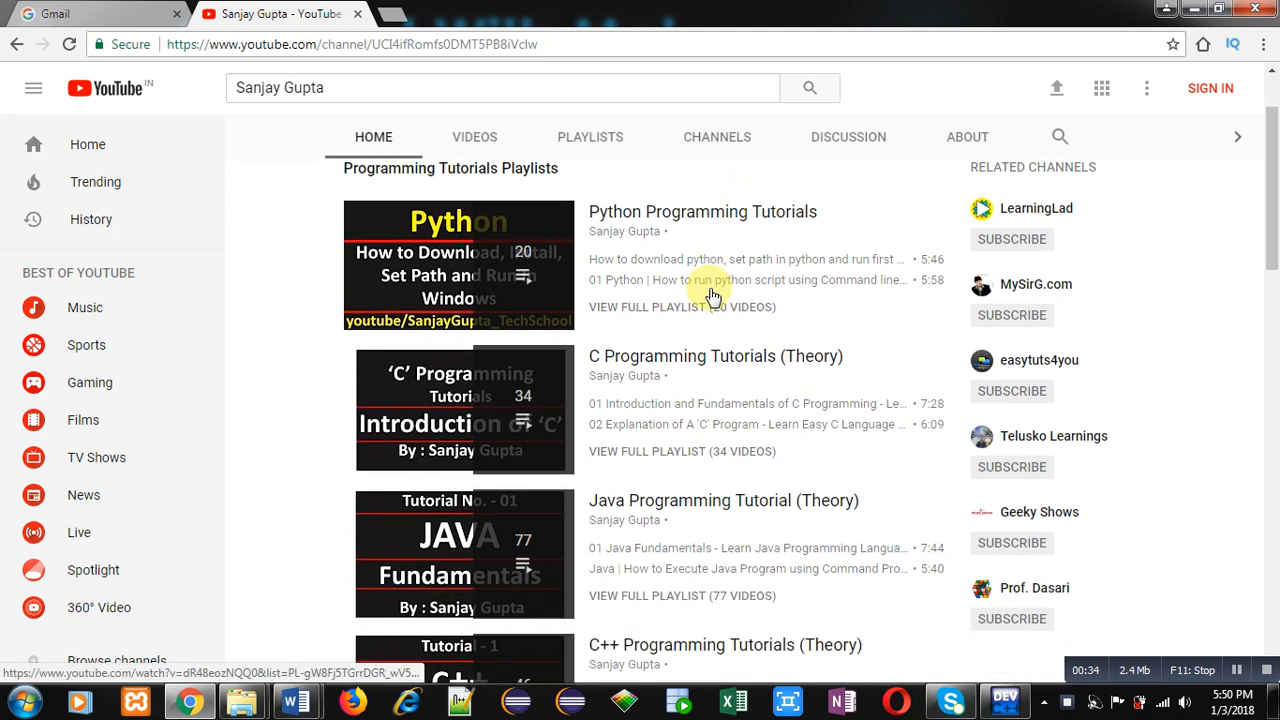
{"action": "scroll", "scroll_direction": "down", "scroll_amount": 3}
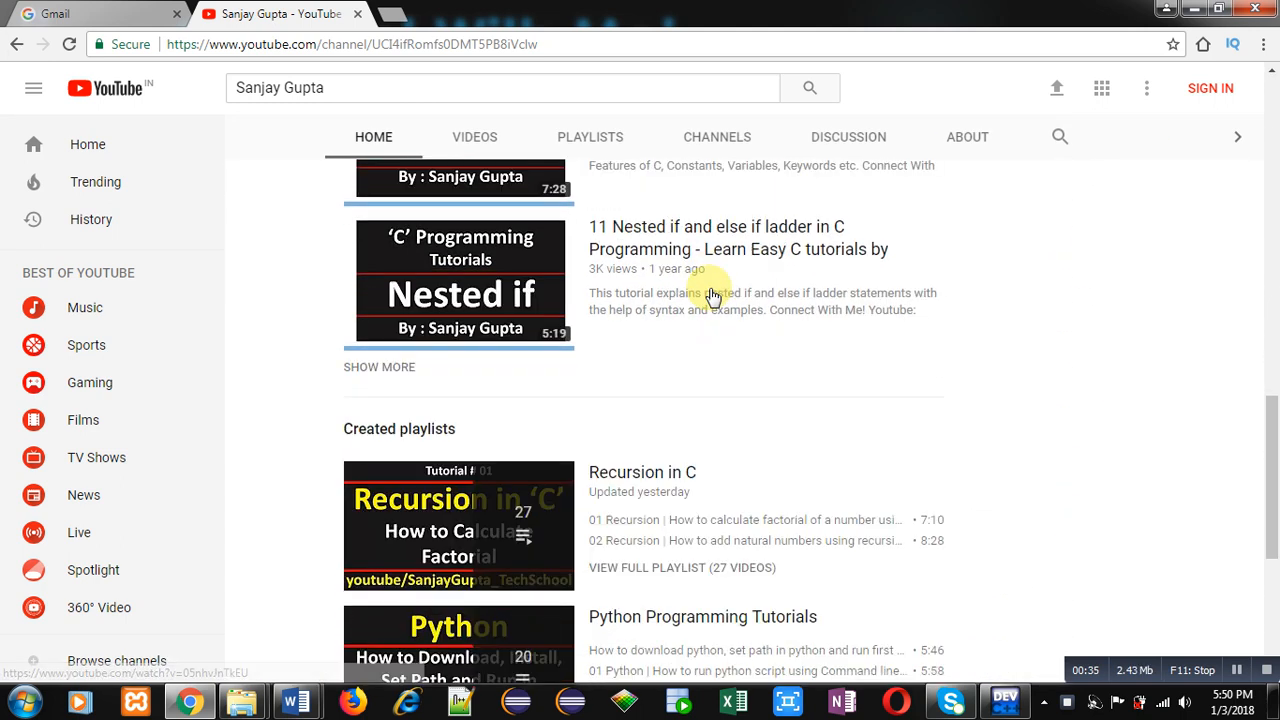
{"action": "scroll", "scroll_direction": "down", "scroll_amount": 3}
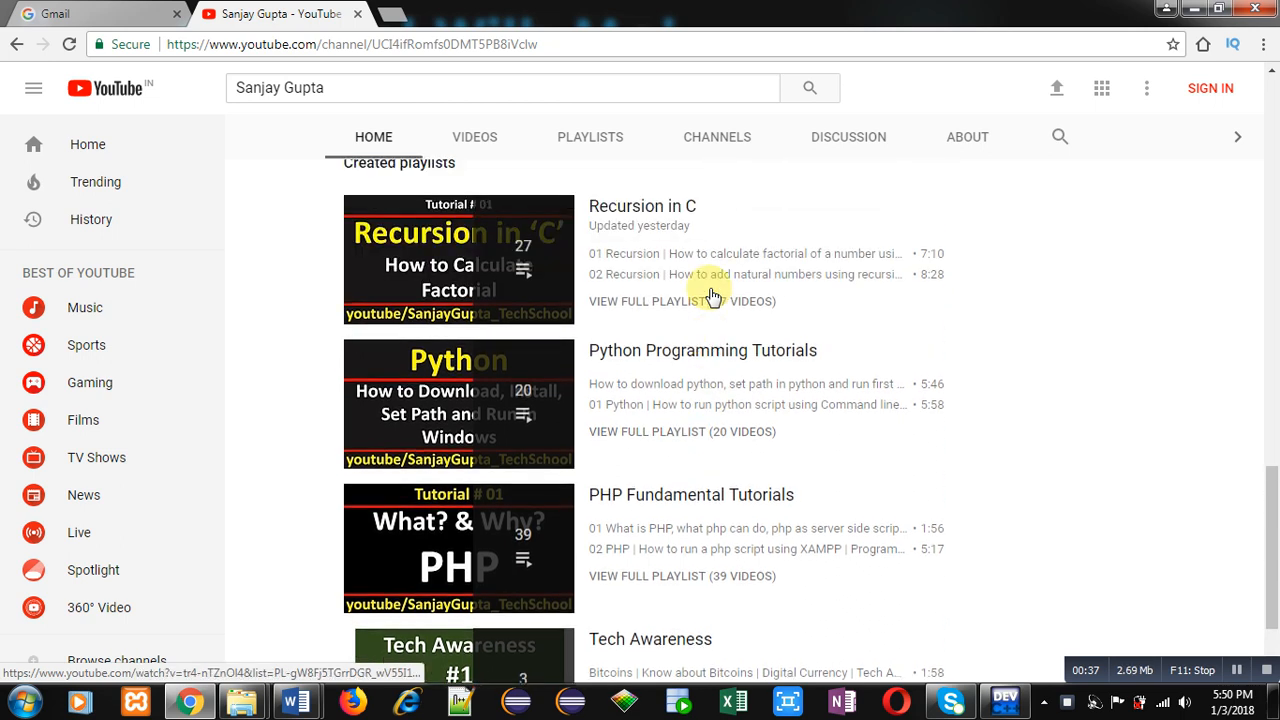
{"action": "scroll", "scroll_direction": "up", "scroll_amount": 3}
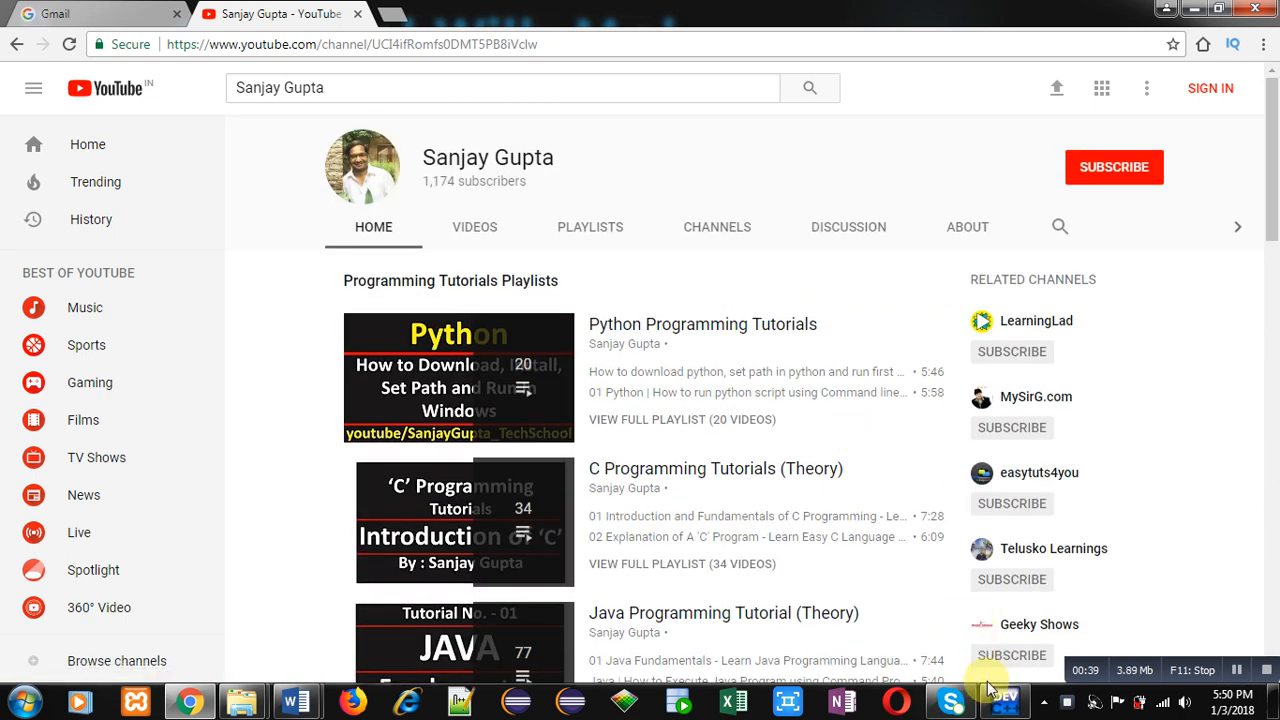
{"action": "left_click", "coordinate": [1004, 700]}
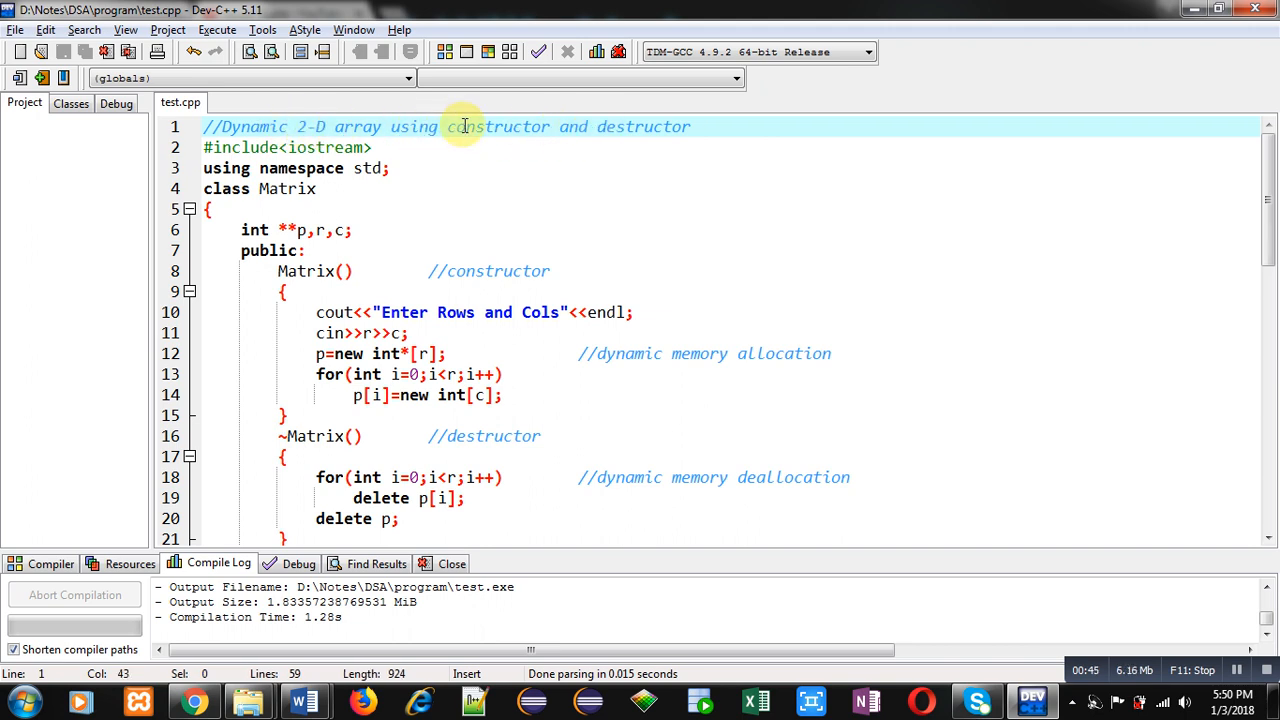
{"action": "left_click", "coordinate": [390, 148]}
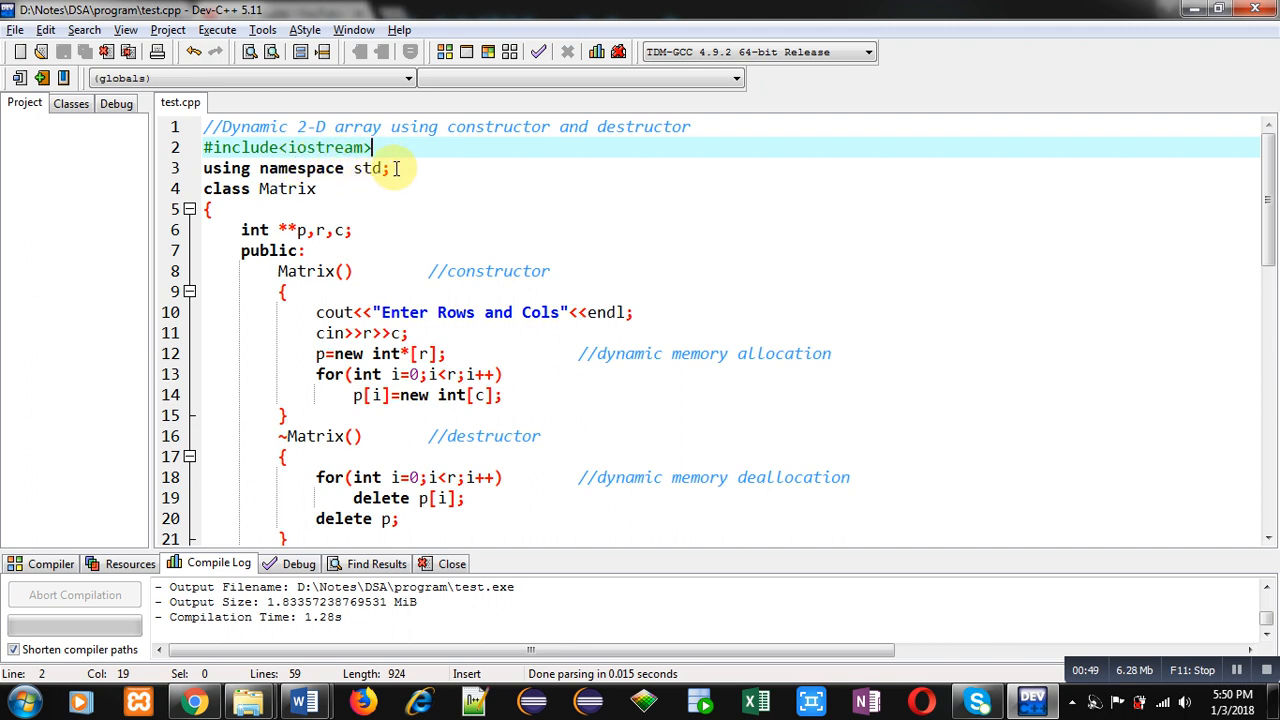
{"action": "left_click", "coordinate": [384, 168]}
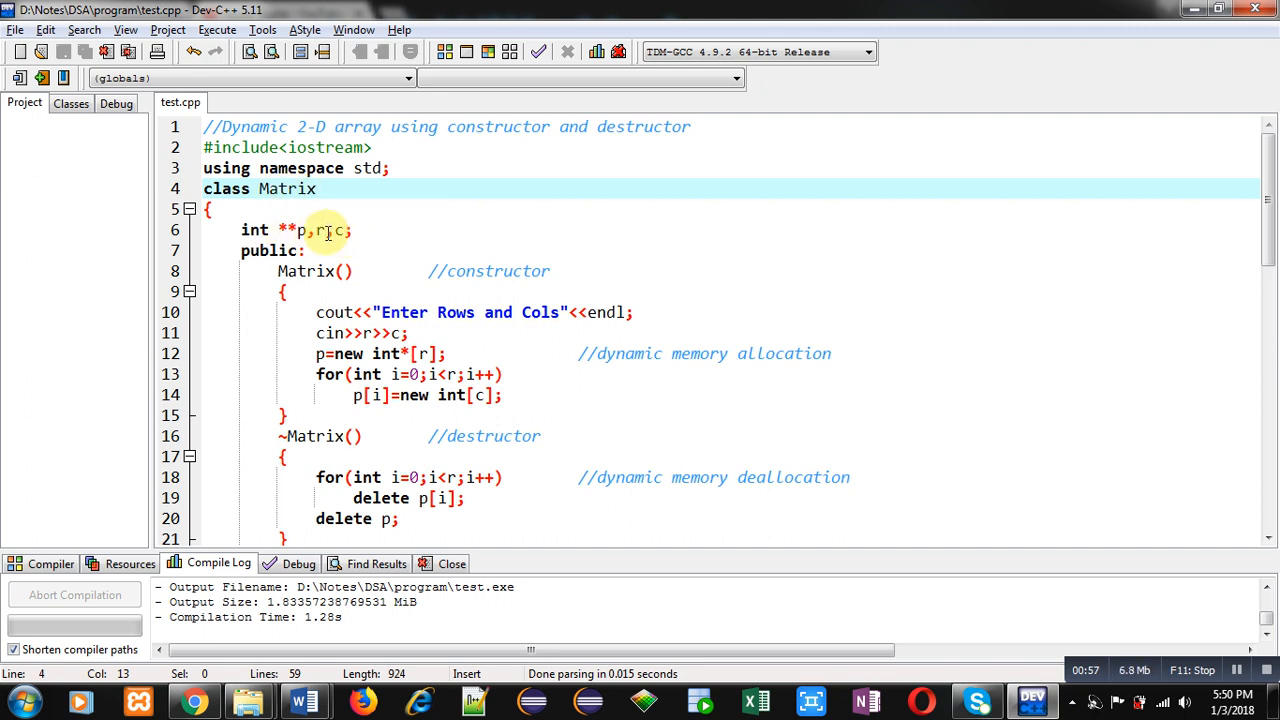
{"action": "mouse_move", "coordinate": [304, 230]}
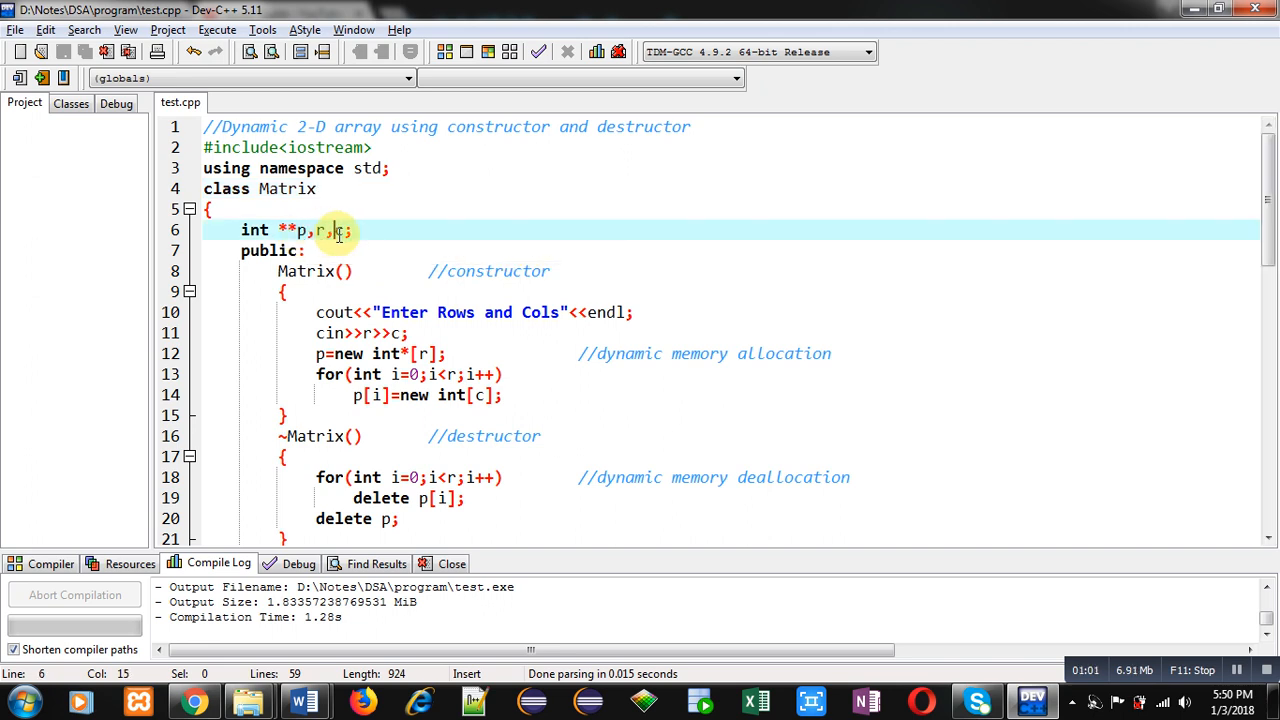
{"action": "left_click", "coordinate": [280, 272]}
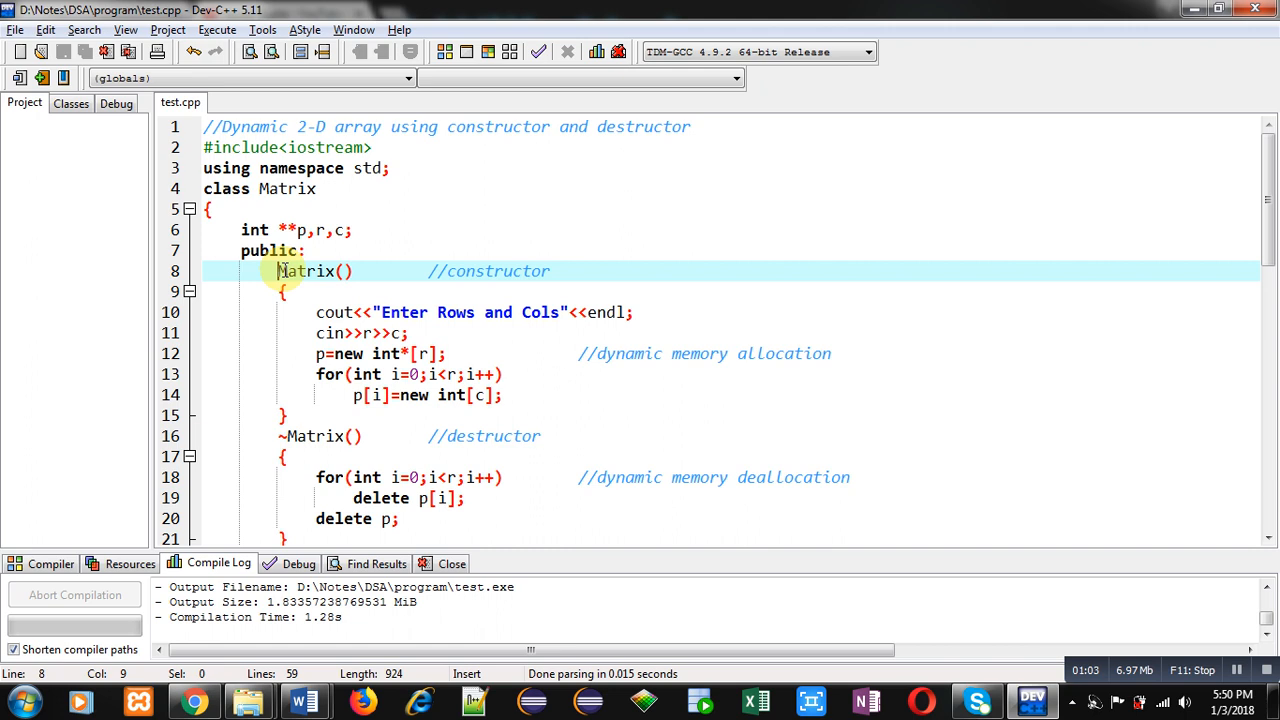
{"action": "left_click_drag", "start_coordinate": [278, 270], "coordinate": [284, 414]}
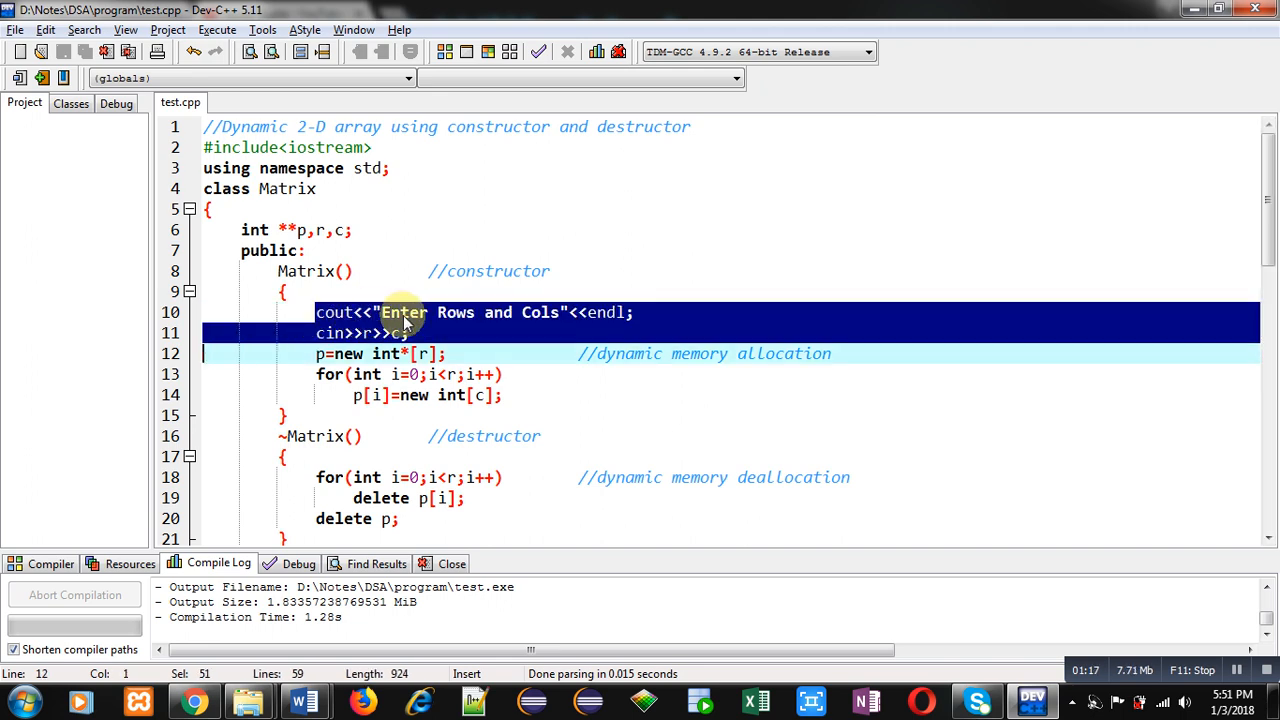
{"action": "left_click", "coordinate": [448, 354]}
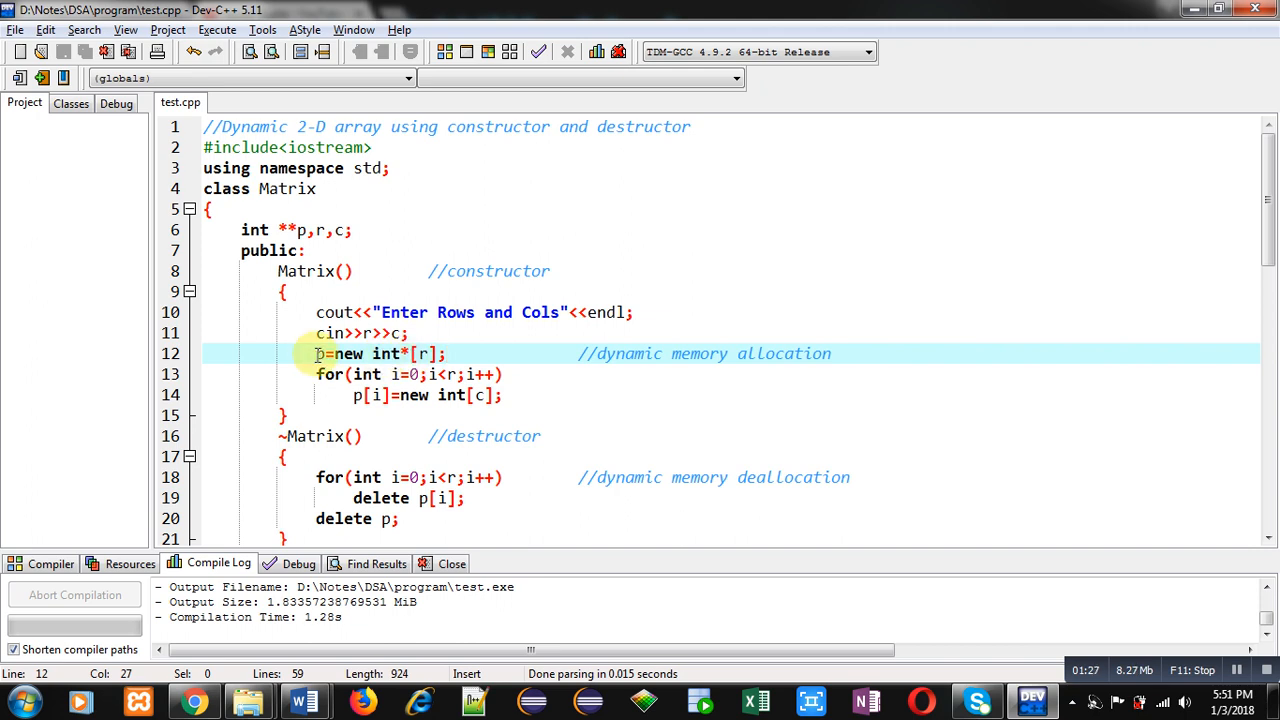
{"action": "left_click", "coordinate": [384, 374]}
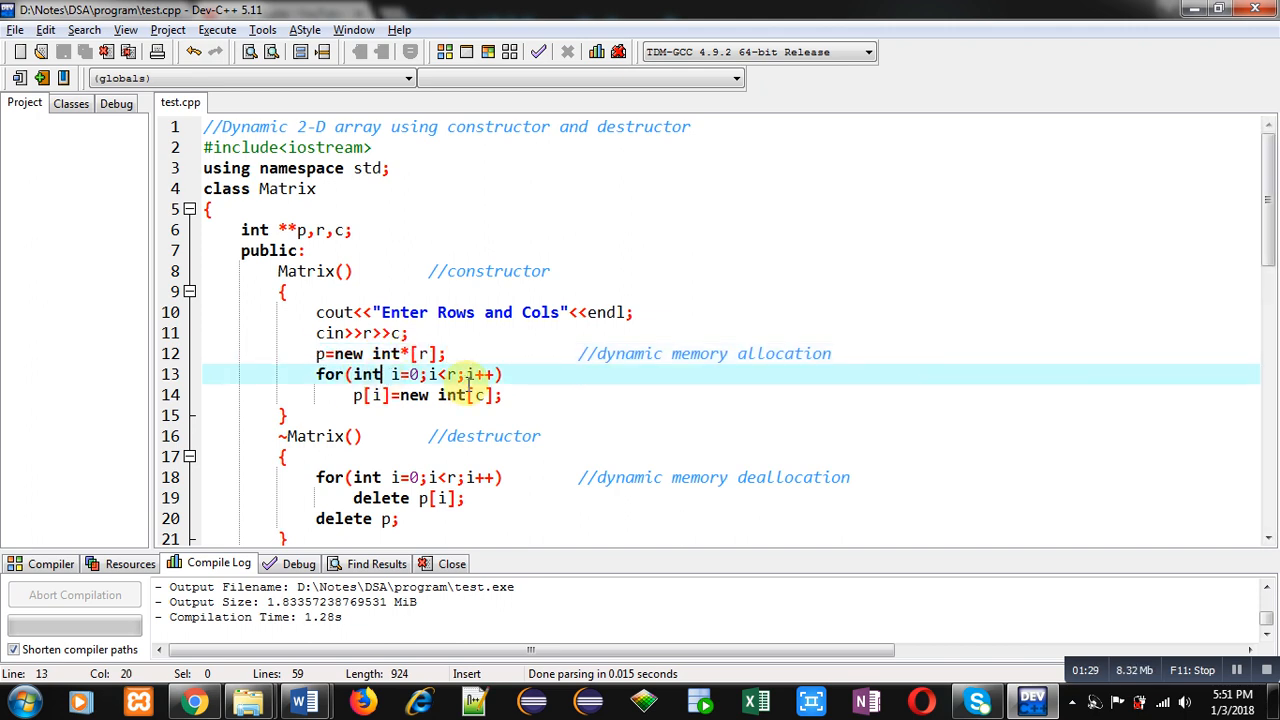
{"action": "mouse_move", "coordinate": [458, 396]}
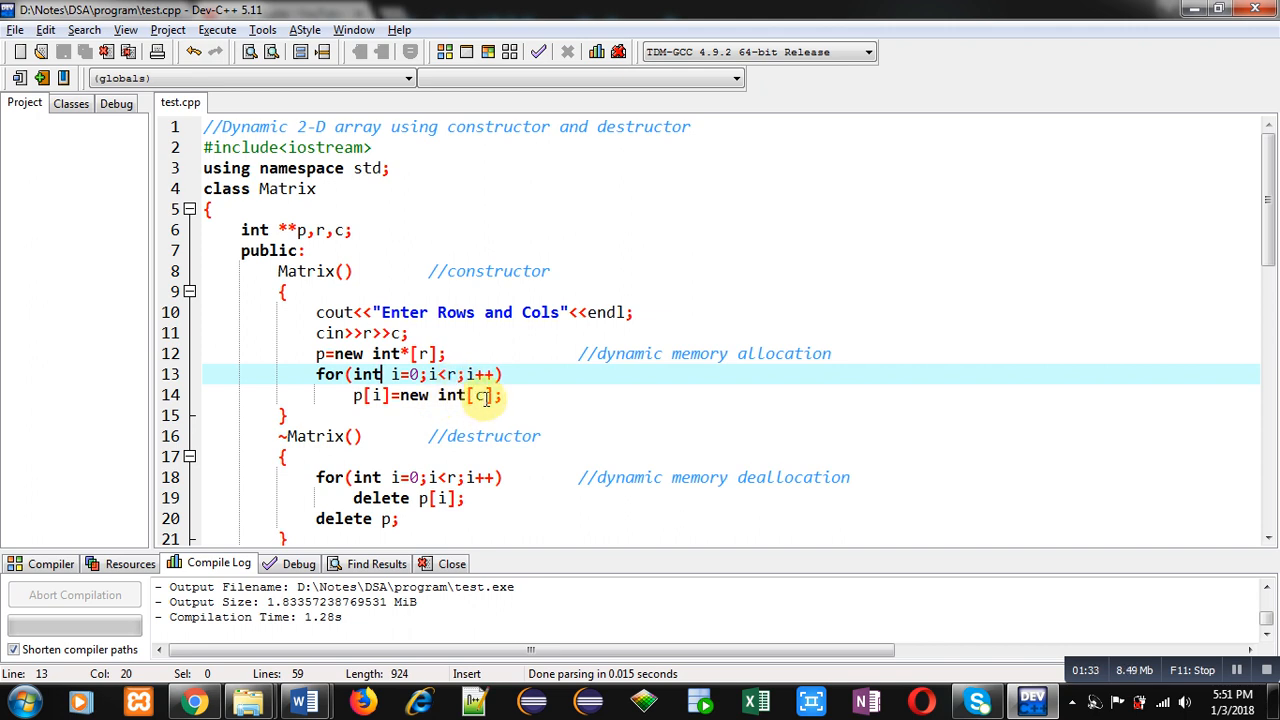
{"action": "left_click", "coordinate": [464, 396]}
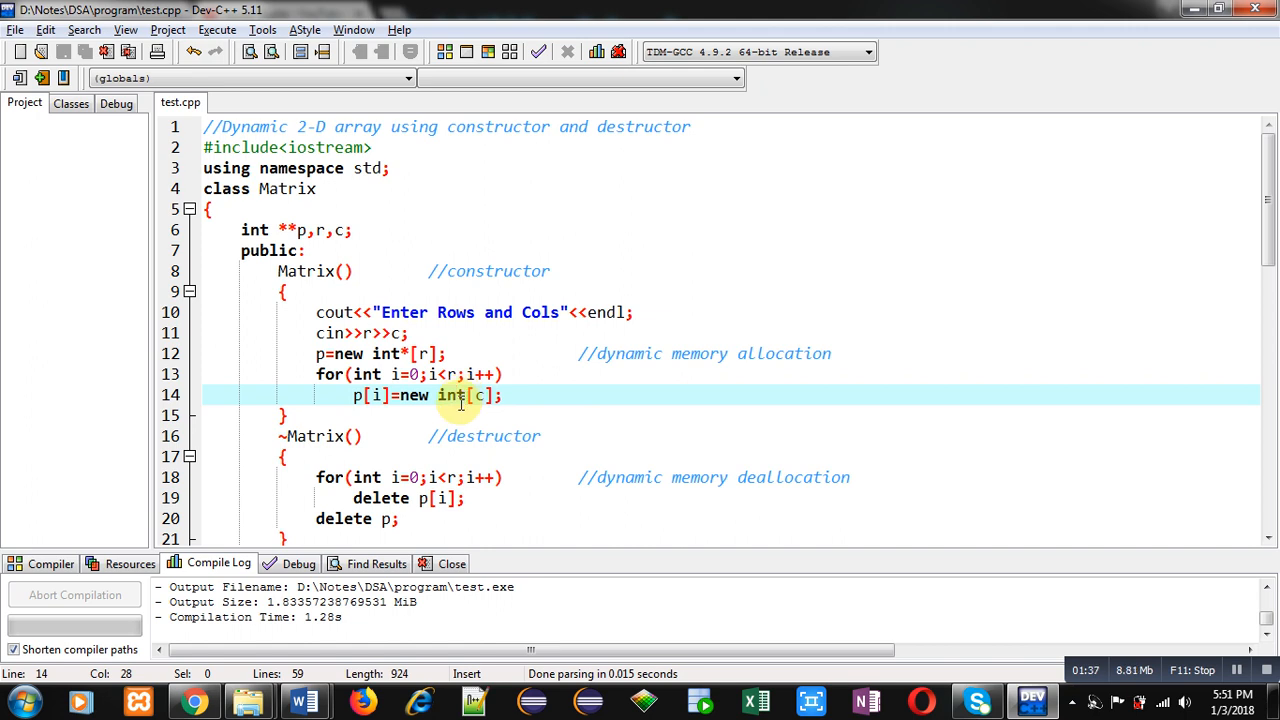
{"action": "mouse_move", "coordinate": [480, 396]}
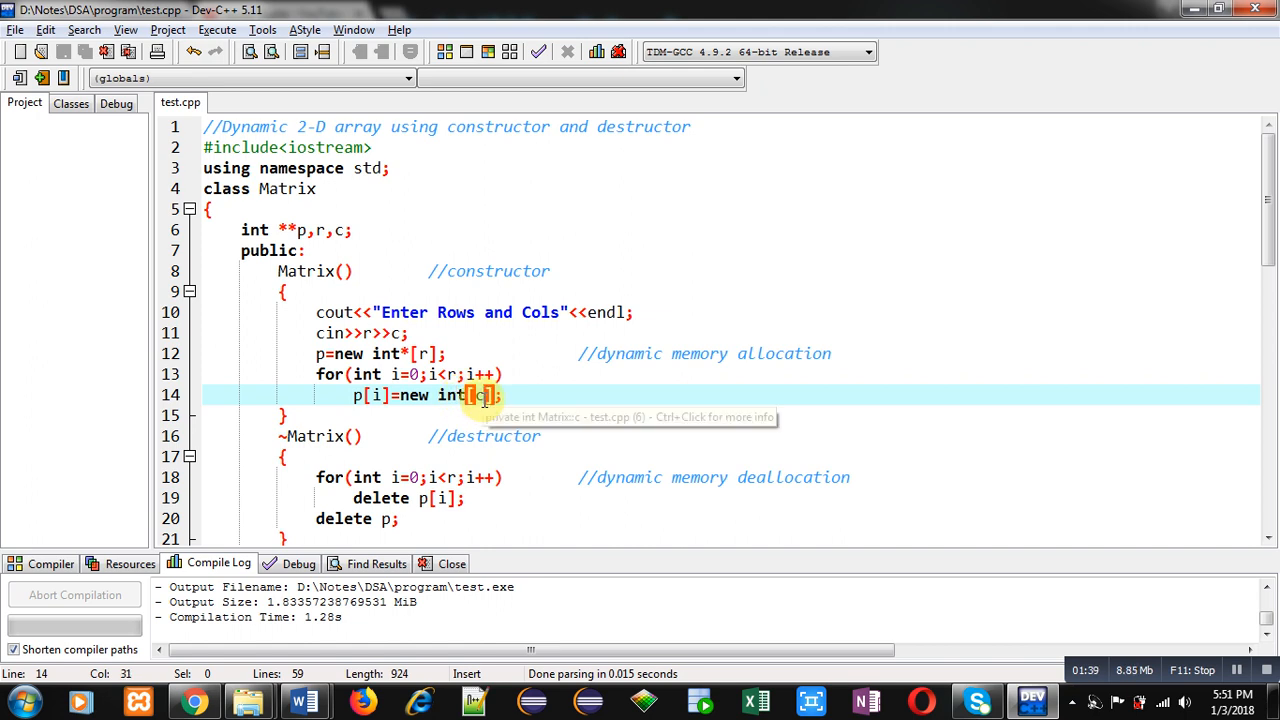
{"action": "left_click", "coordinate": [410, 352]}
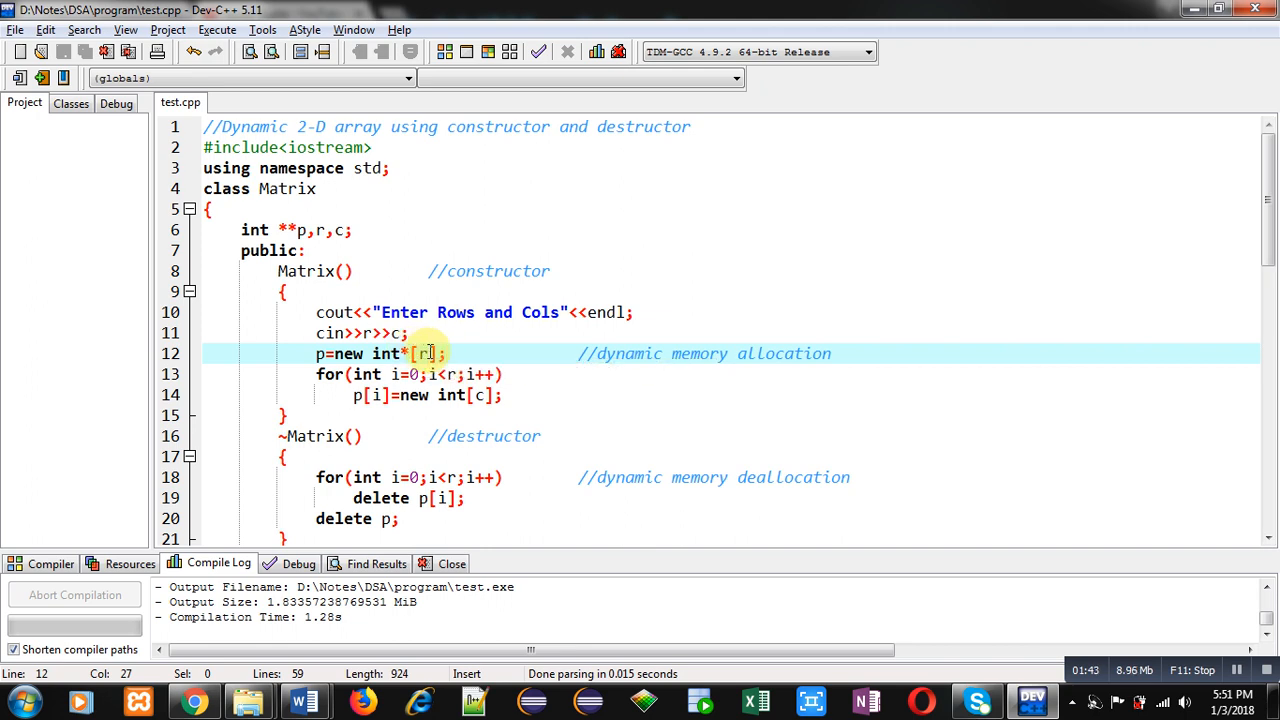
{"action": "left_click", "coordinate": [484, 394]}
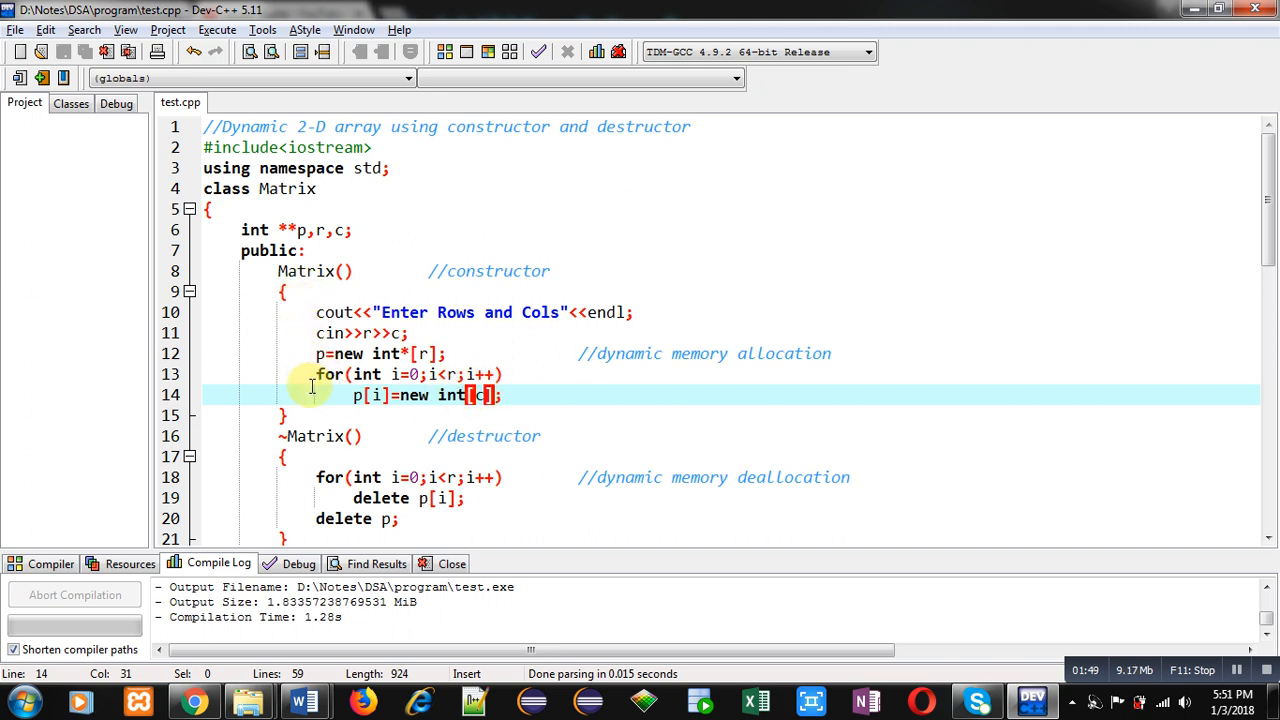
{"action": "left_click", "coordinate": [356, 436]}
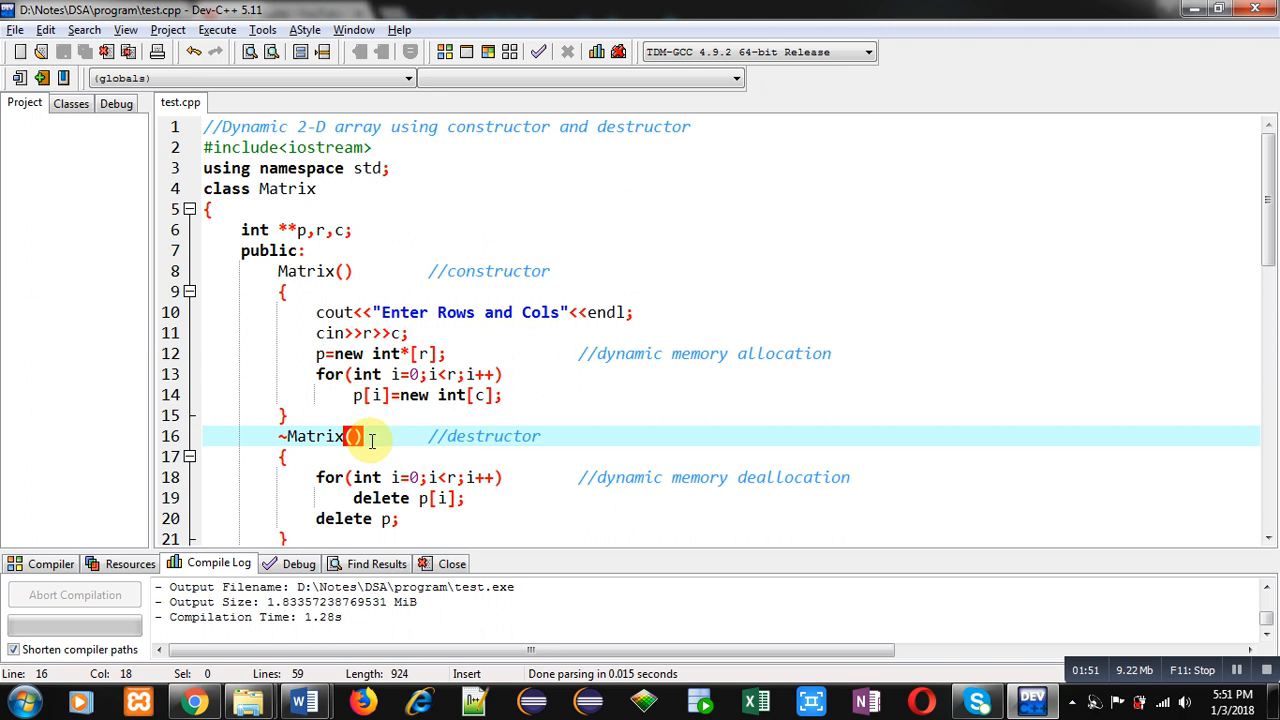
{"action": "left_click", "coordinate": [480, 498]}
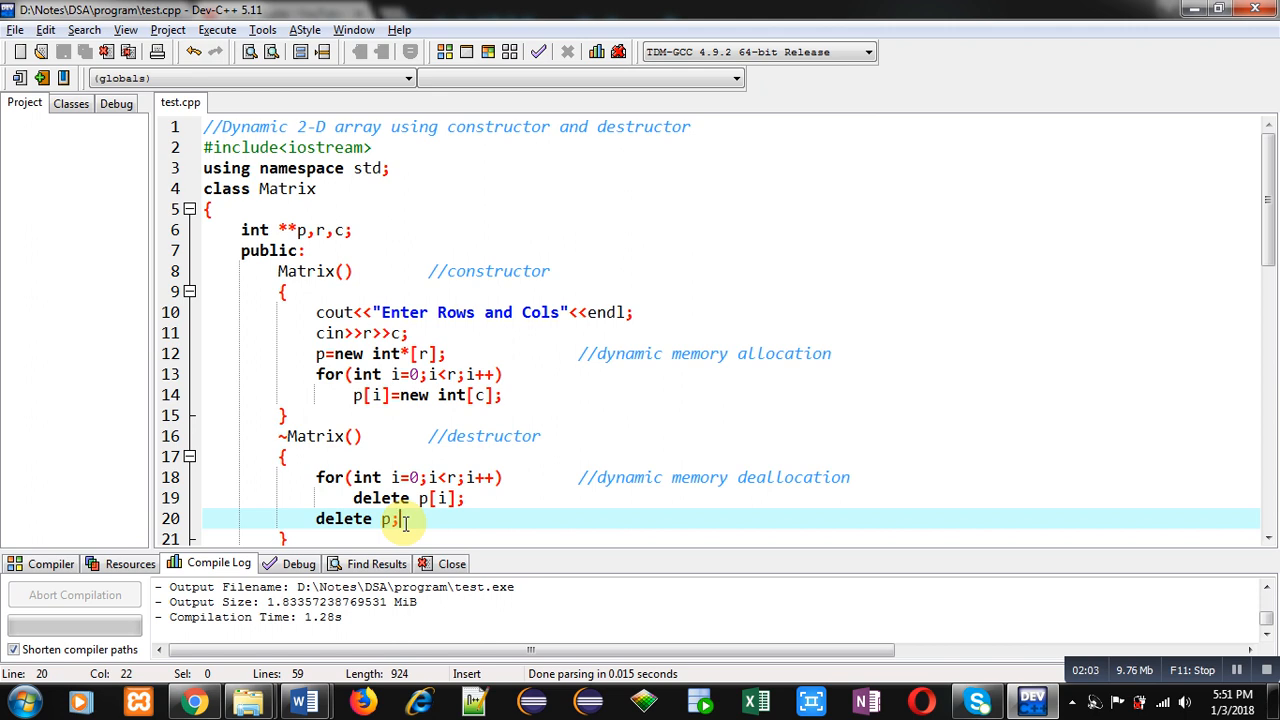
{"action": "mouse_move", "coordinate": [524, 360]}
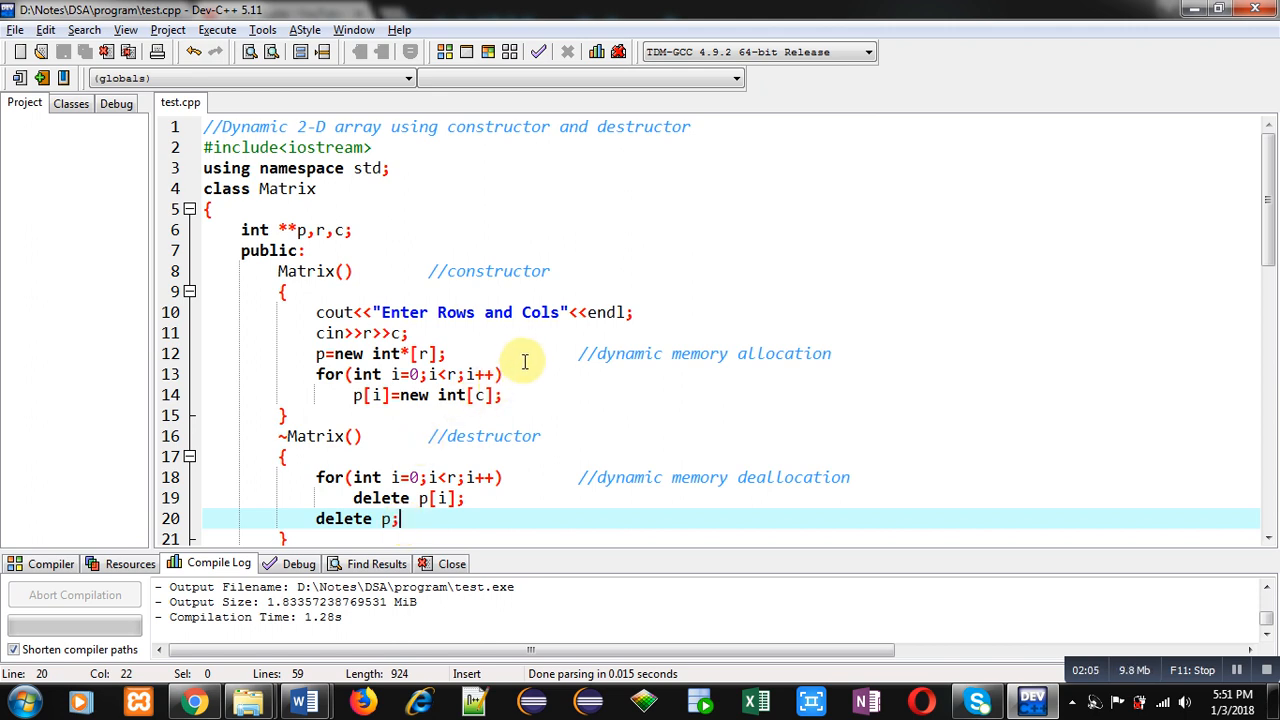
{"action": "mouse_move", "coordinate": [464, 488]}
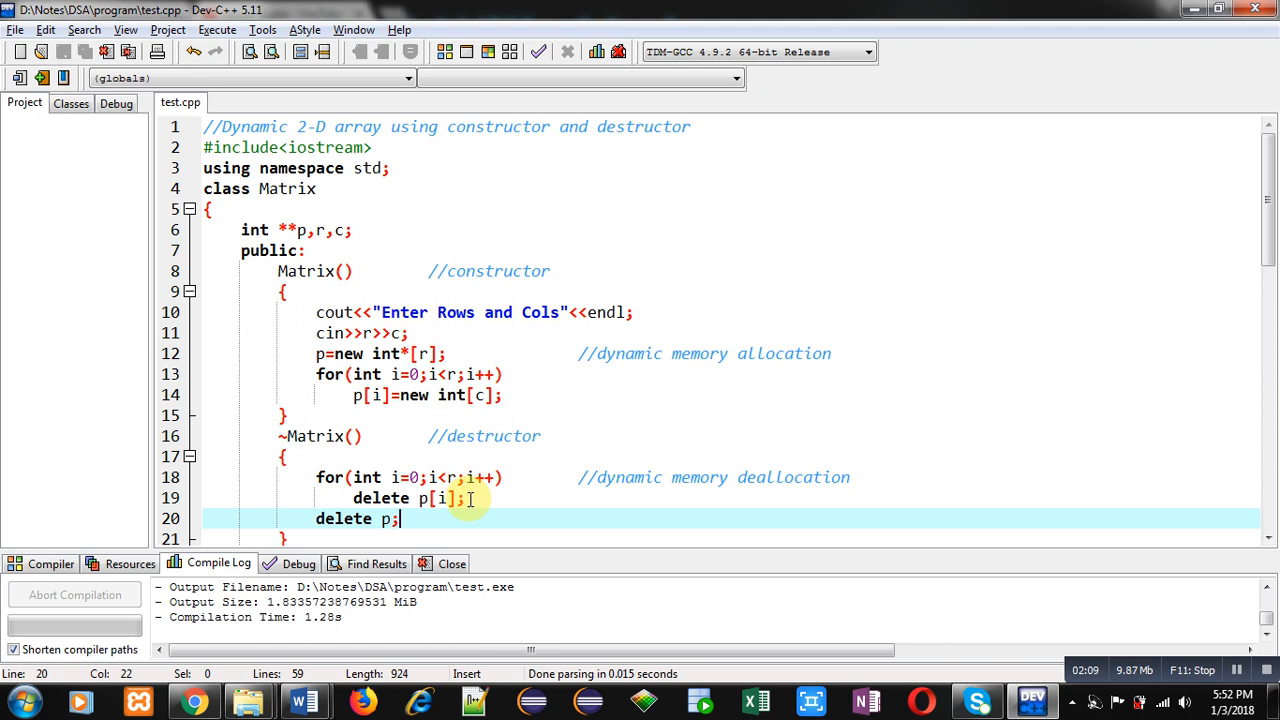
{"action": "scroll", "scroll_direction": "down", "scroll_amount": 3}
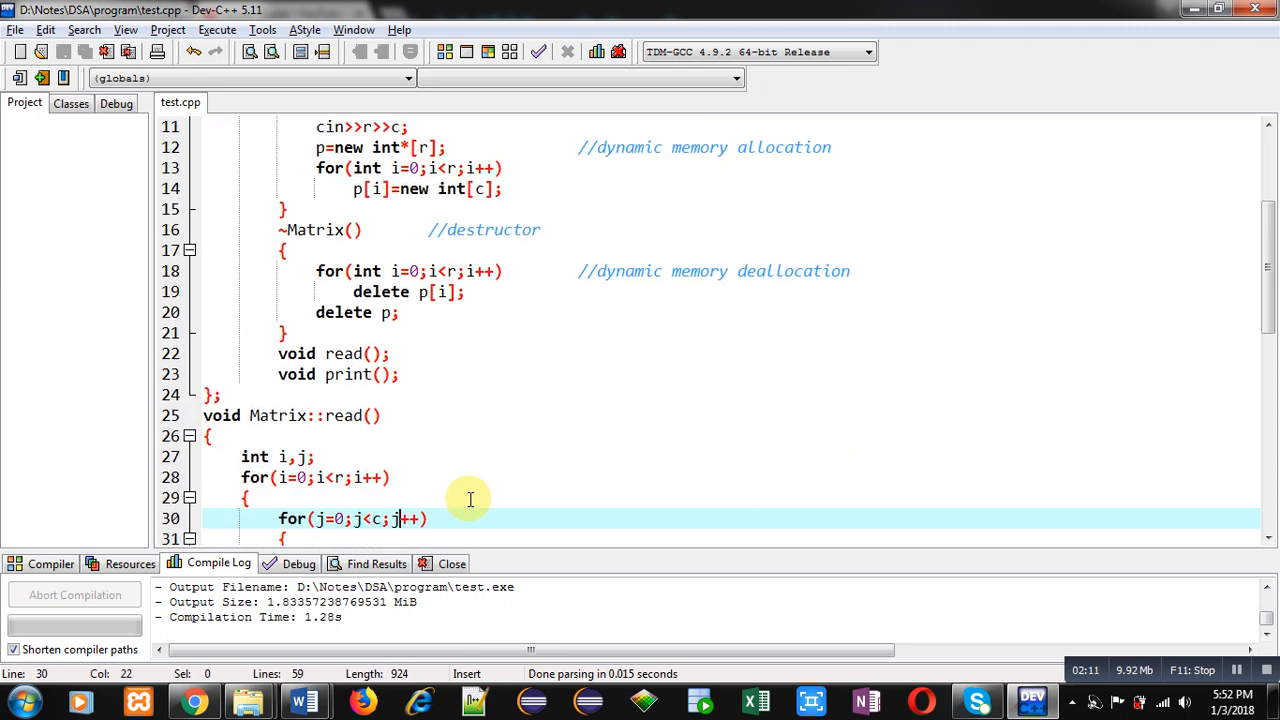
{"action": "left_click", "coordinate": [390, 312]}
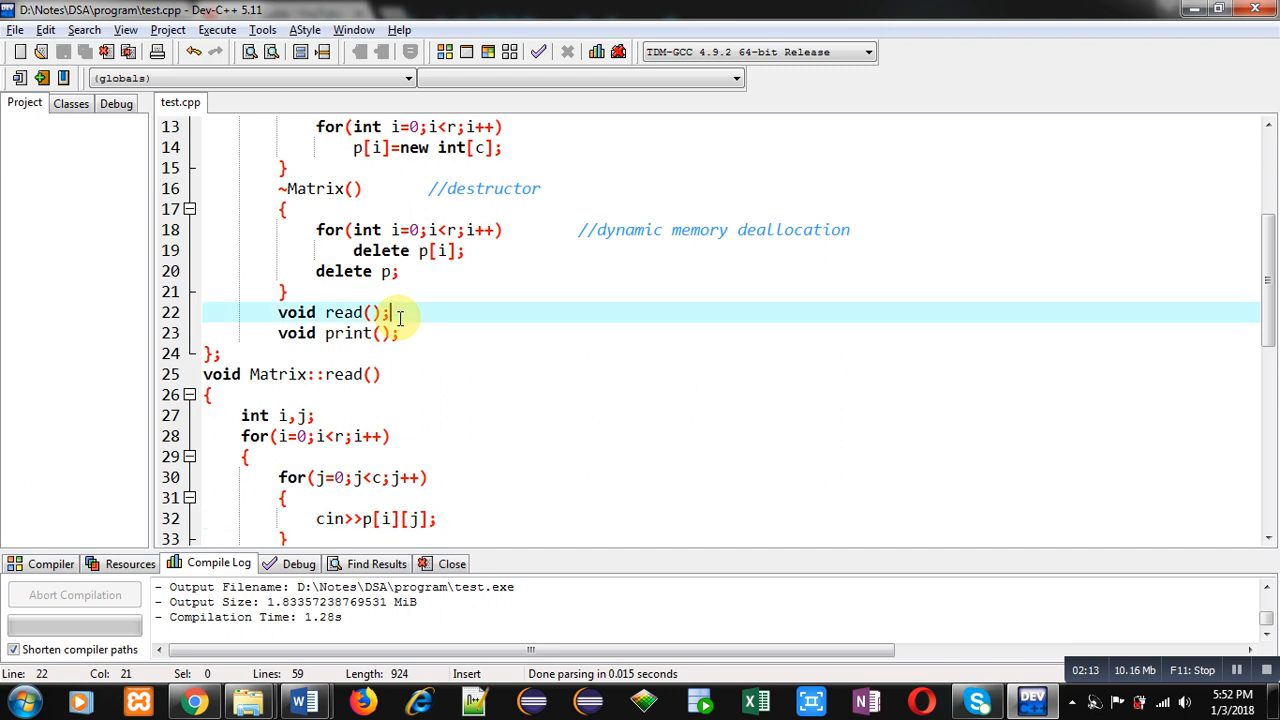
{"action": "left_click", "coordinate": [230, 352]}
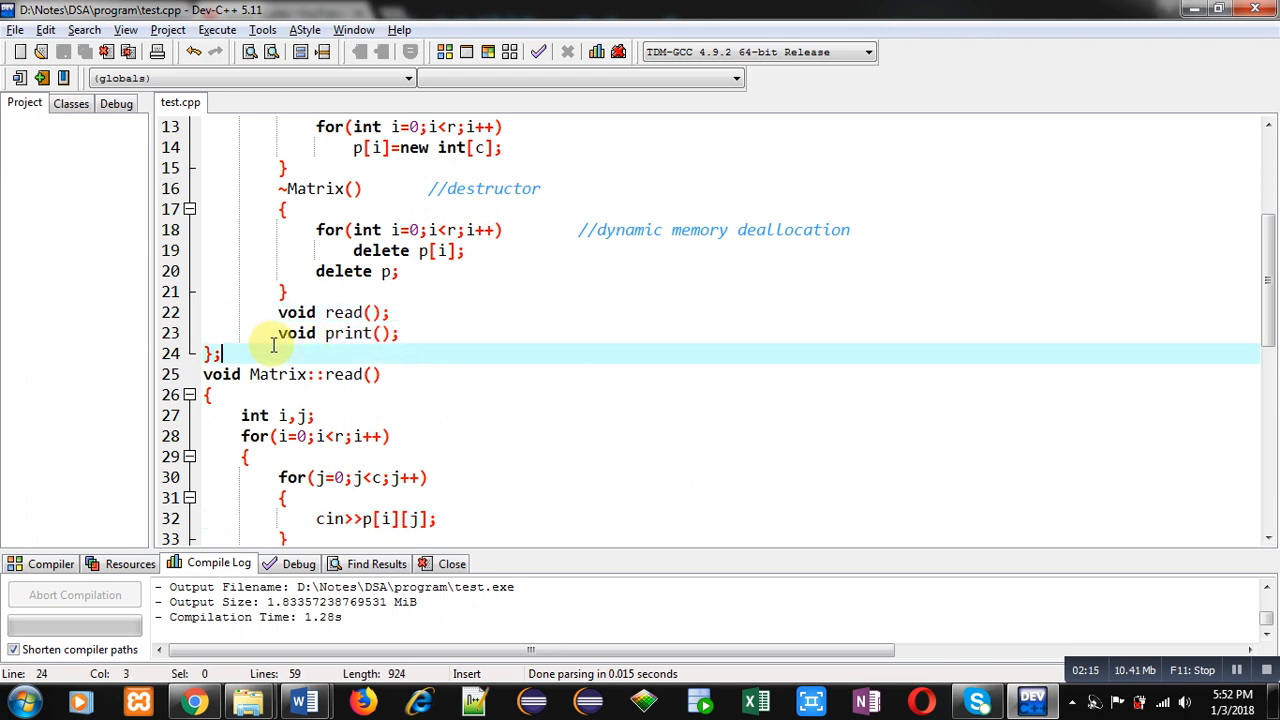
{"action": "scroll", "scroll_direction": "down", "scroll_amount": 3}
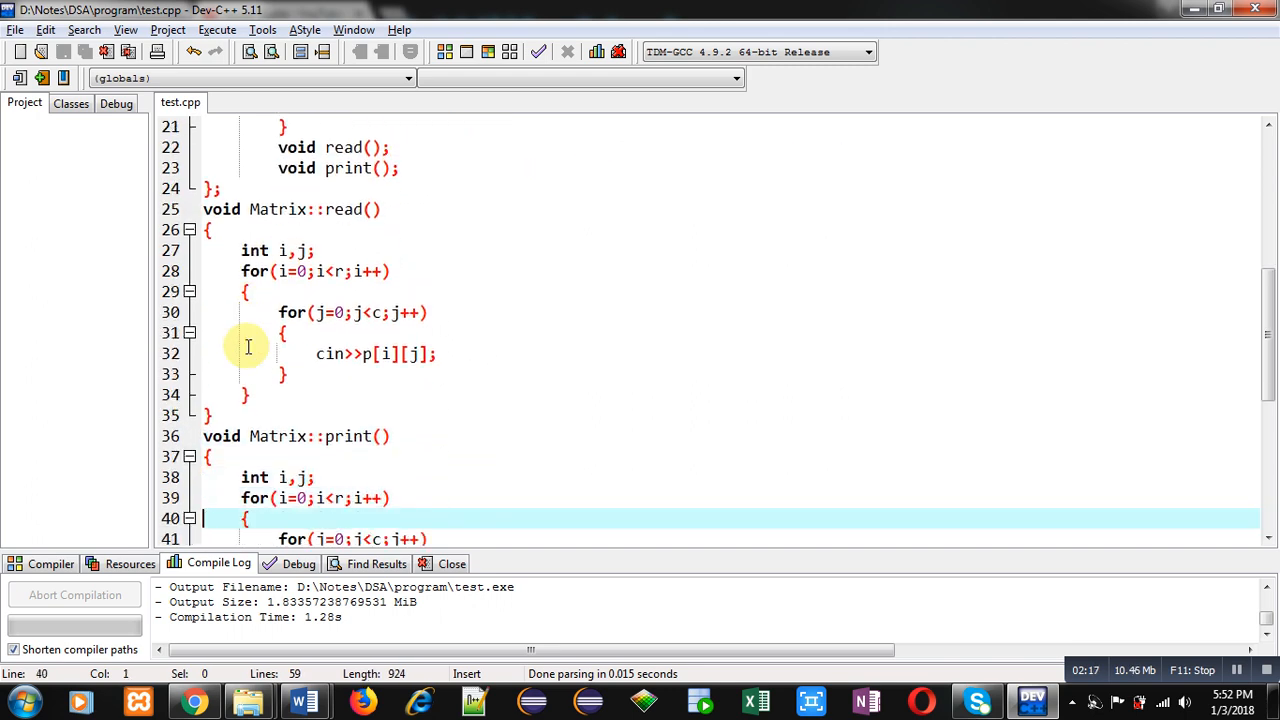
{"action": "scroll", "scroll_direction": "down", "scroll_amount": 3}
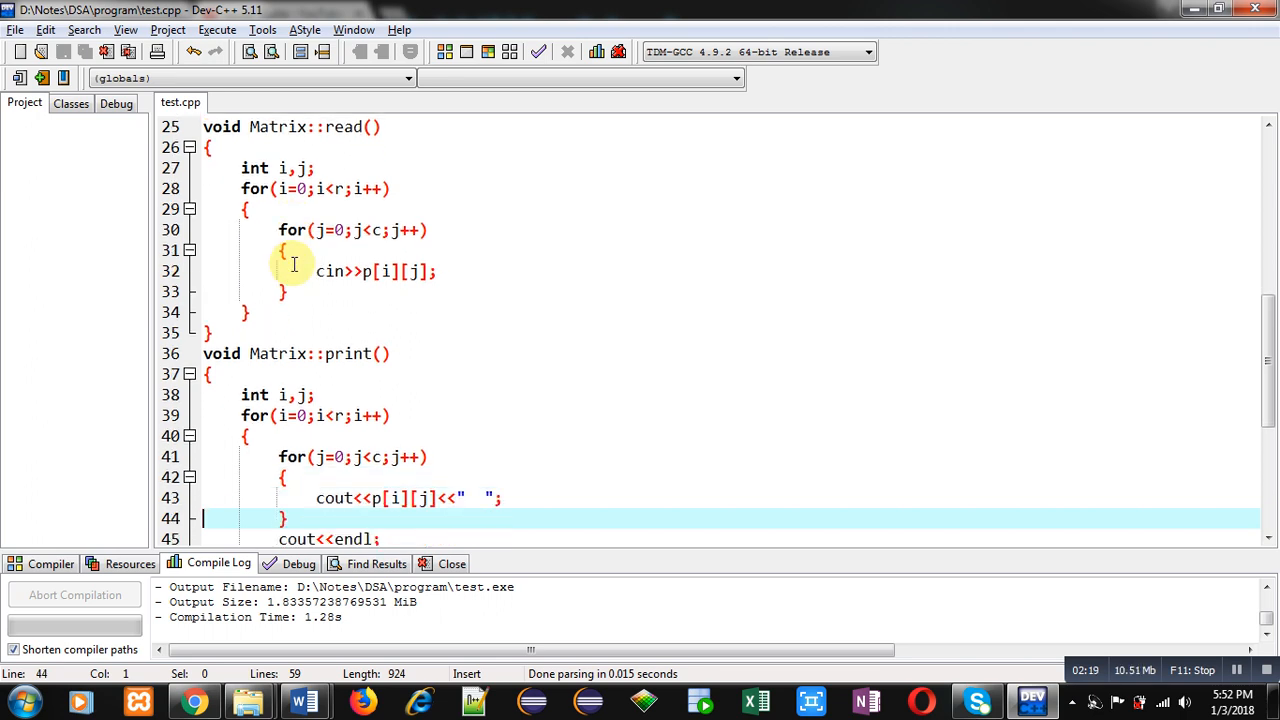
{"action": "mouse_move", "coordinate": [364, 190]}
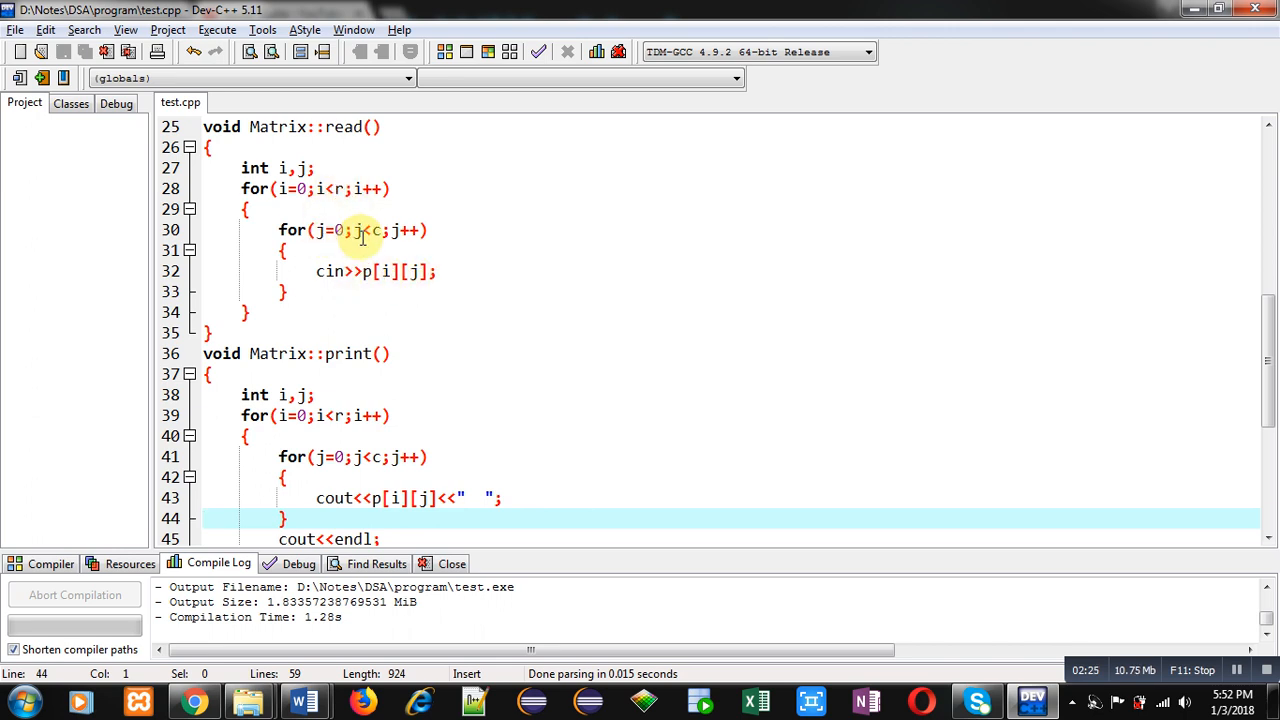
{"action": "left_click", "coordinate": [384, 188]}
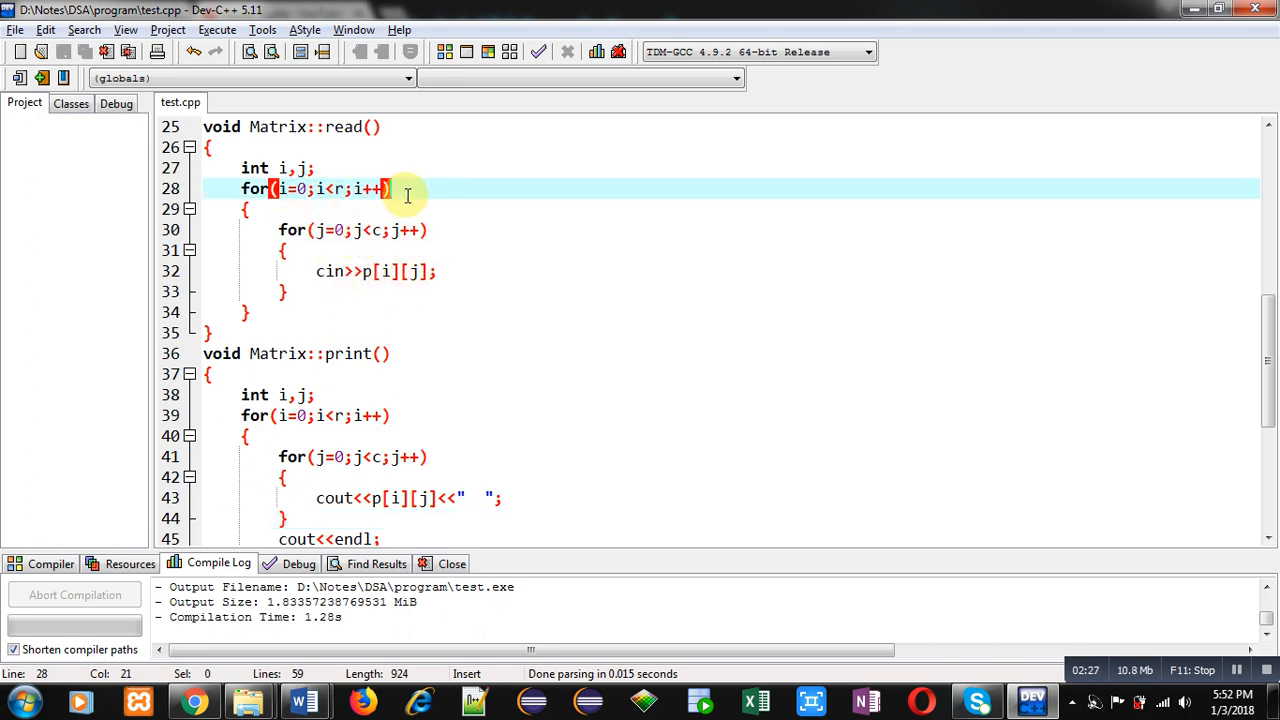
{"action": "left_click", "coordinate": [424, 228]}
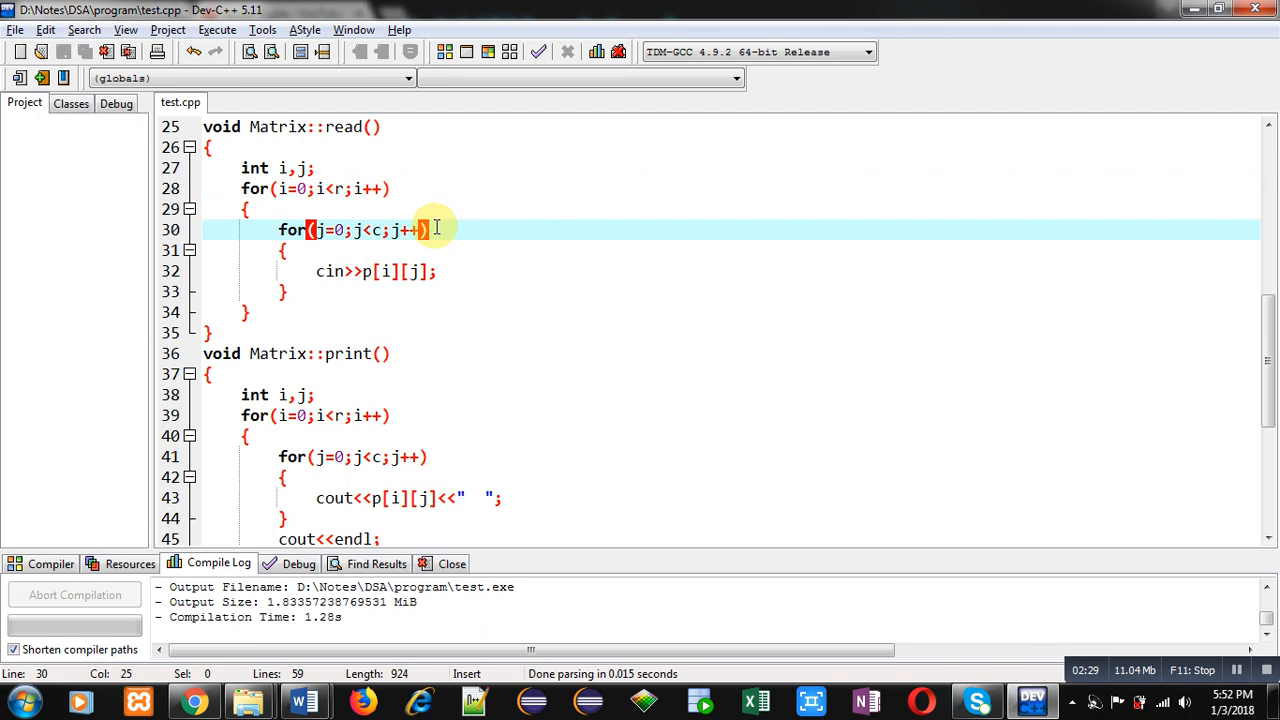
{"action": "mouse_move", "coordinate": [264, 374]}
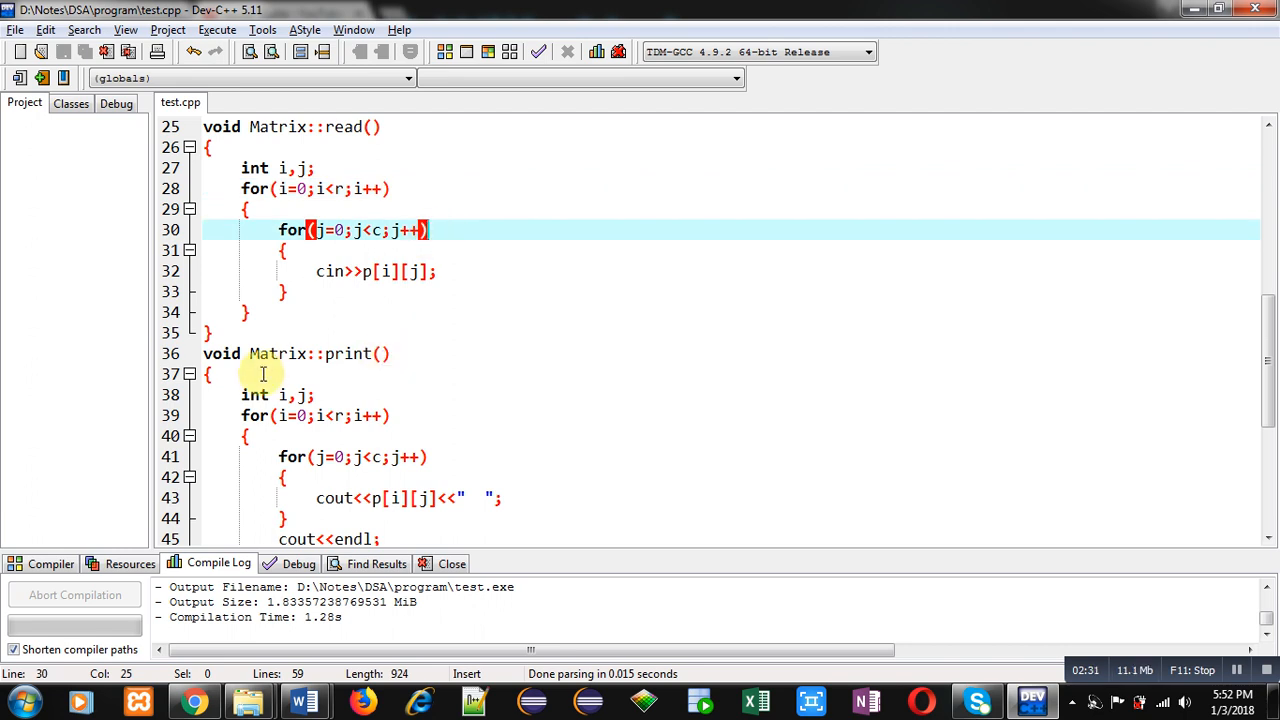
{"action": "left_click", "coordinate": [400, 414]}
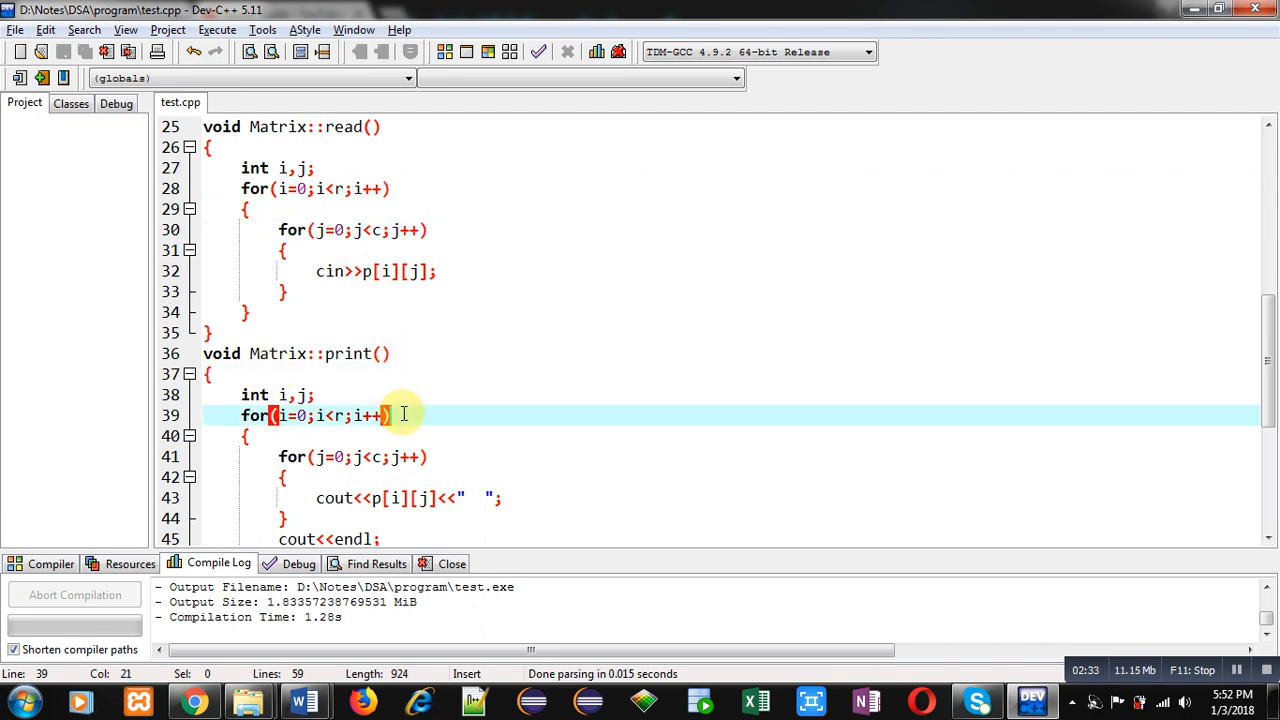
{"action": "scroll", "scroll_direction": "down", "scroll_amount": 3}
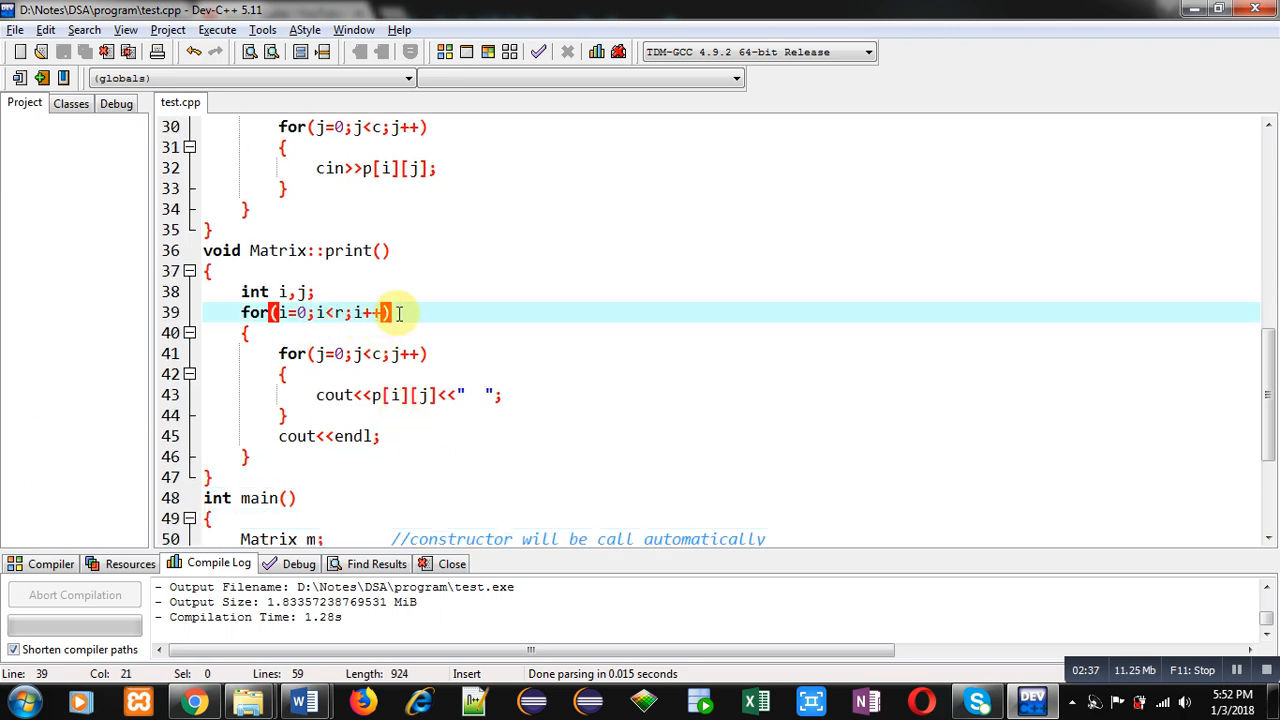
{"action": "left_click", "coordinate": [432, 354]}
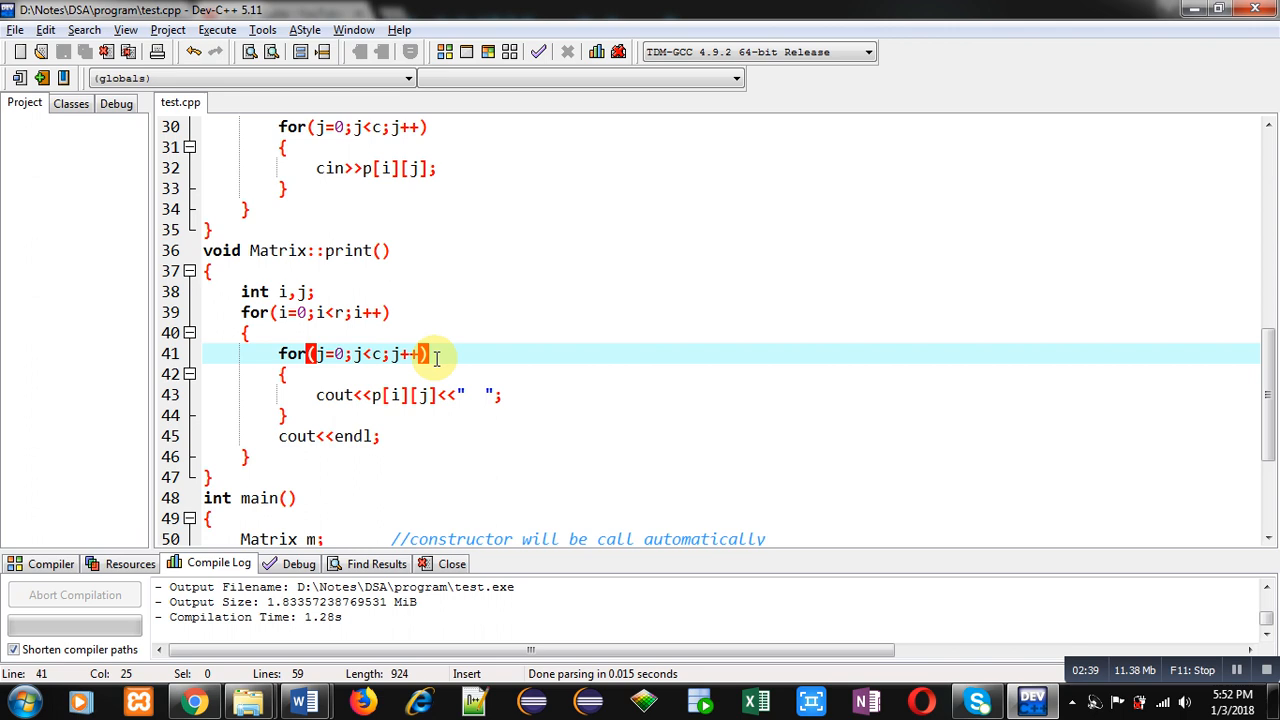
{"action": "mouse_move", "coordinate": [468, 400]}
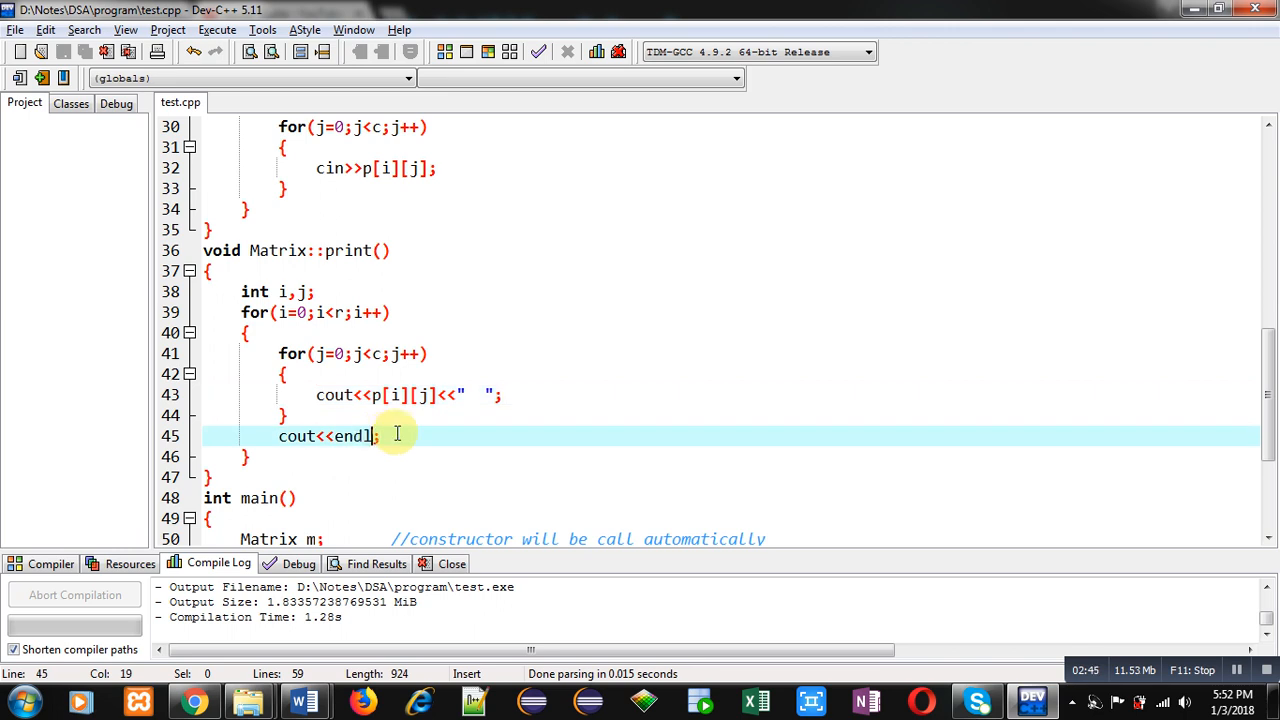
{"action": "mouse_move", "coordinate": [420, 434]}
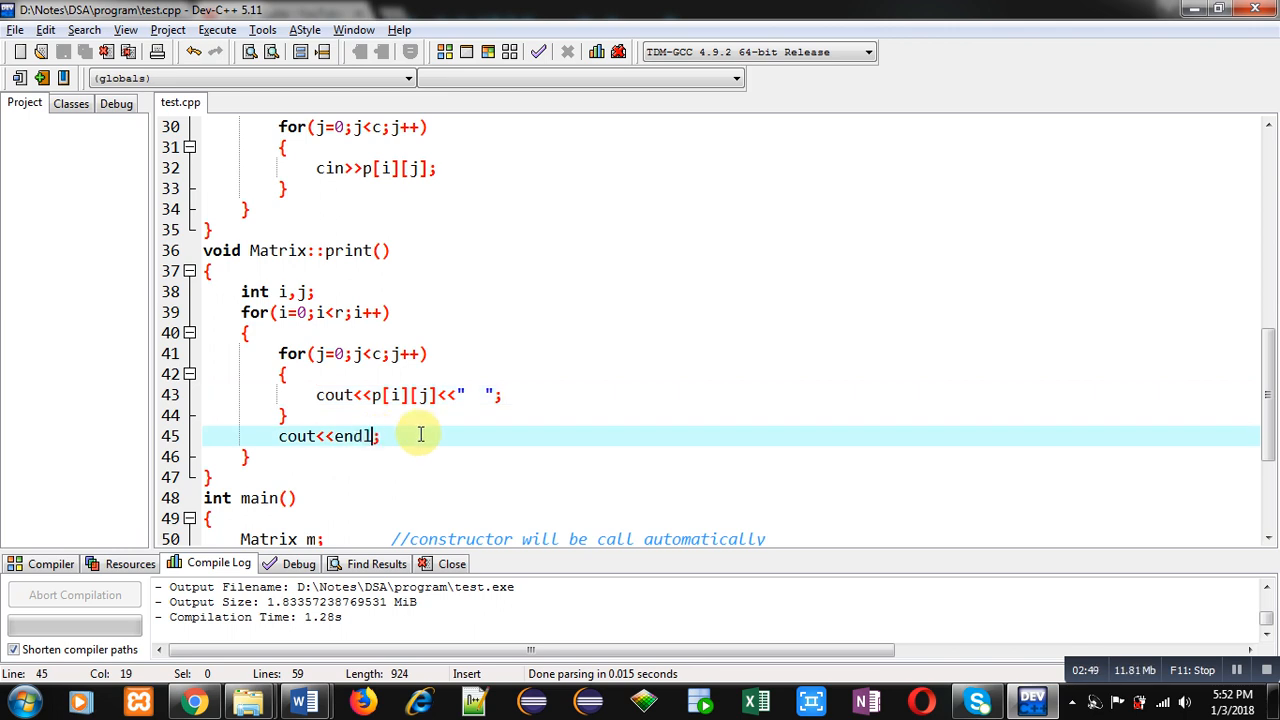
{"action": "mouse_move", "coordinate": [308, 400]}
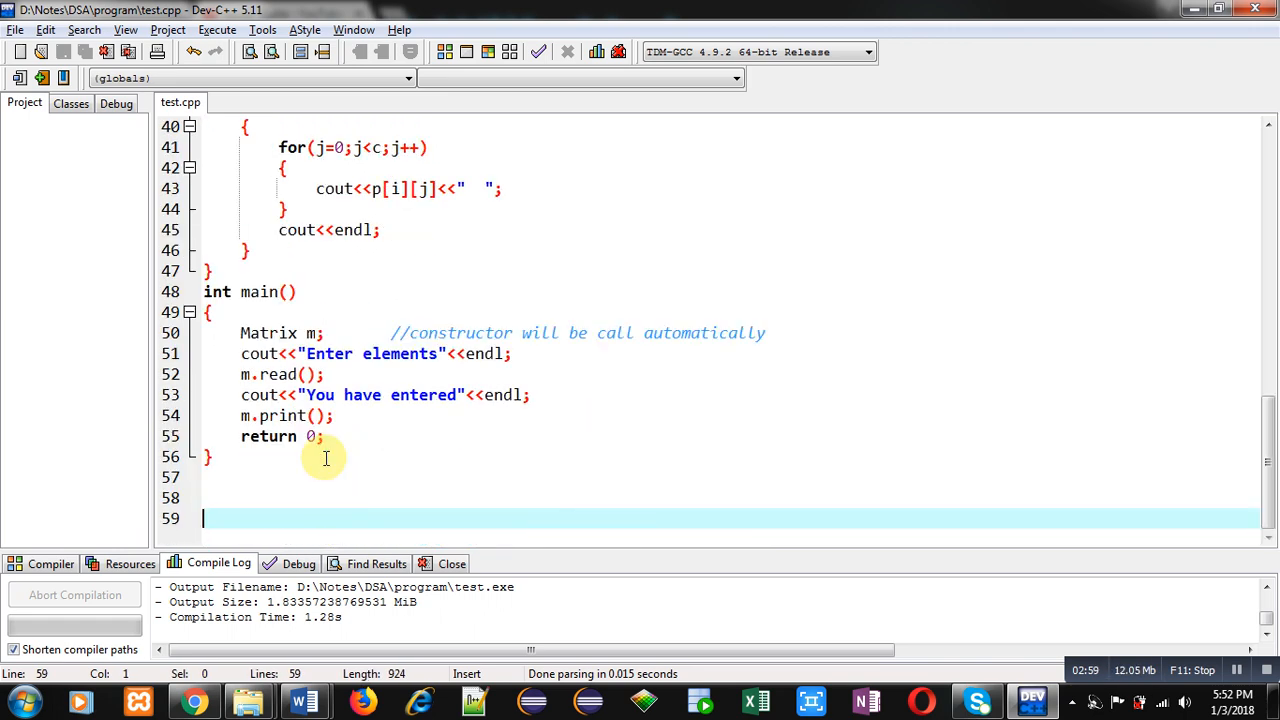
Change 'will be call automatically' to 'will be called automatically' in main's constructor comment.
{"action": "left_click", "coordinate": [328, 332]}
{"action": "type", "text": "ed"}
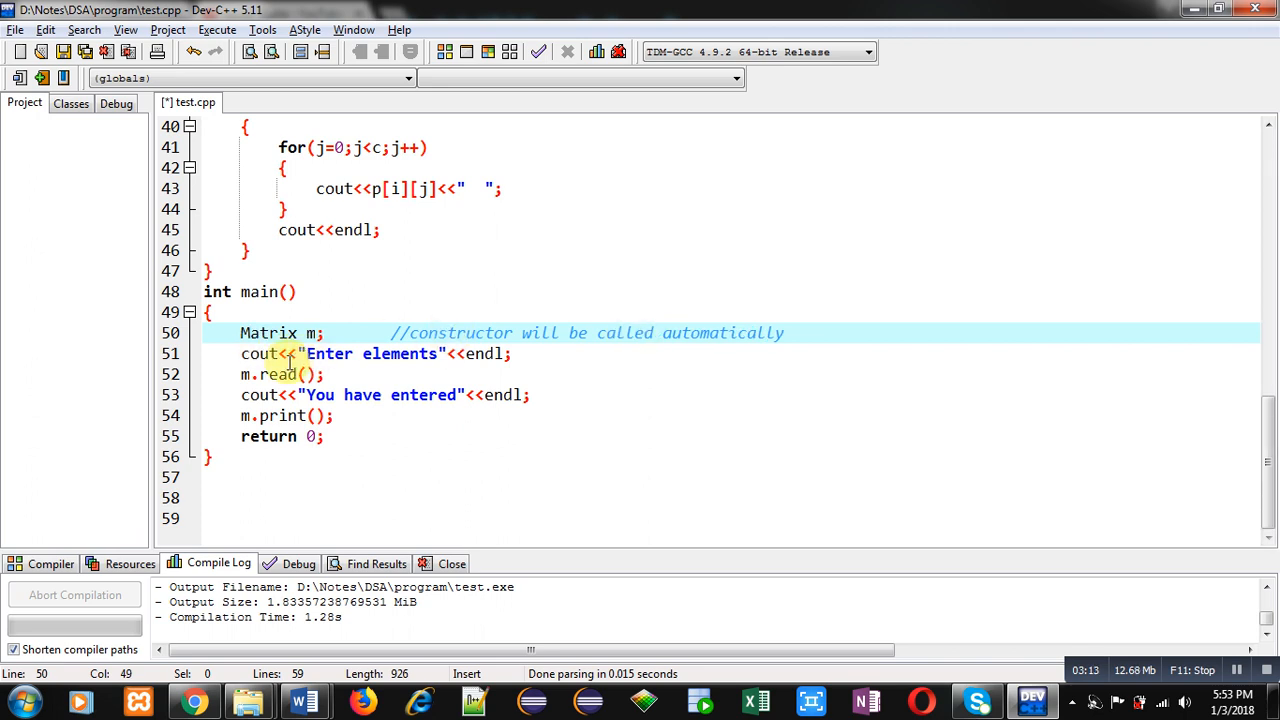
{"action": "mouse_move", "coordinate": [420, 354]}
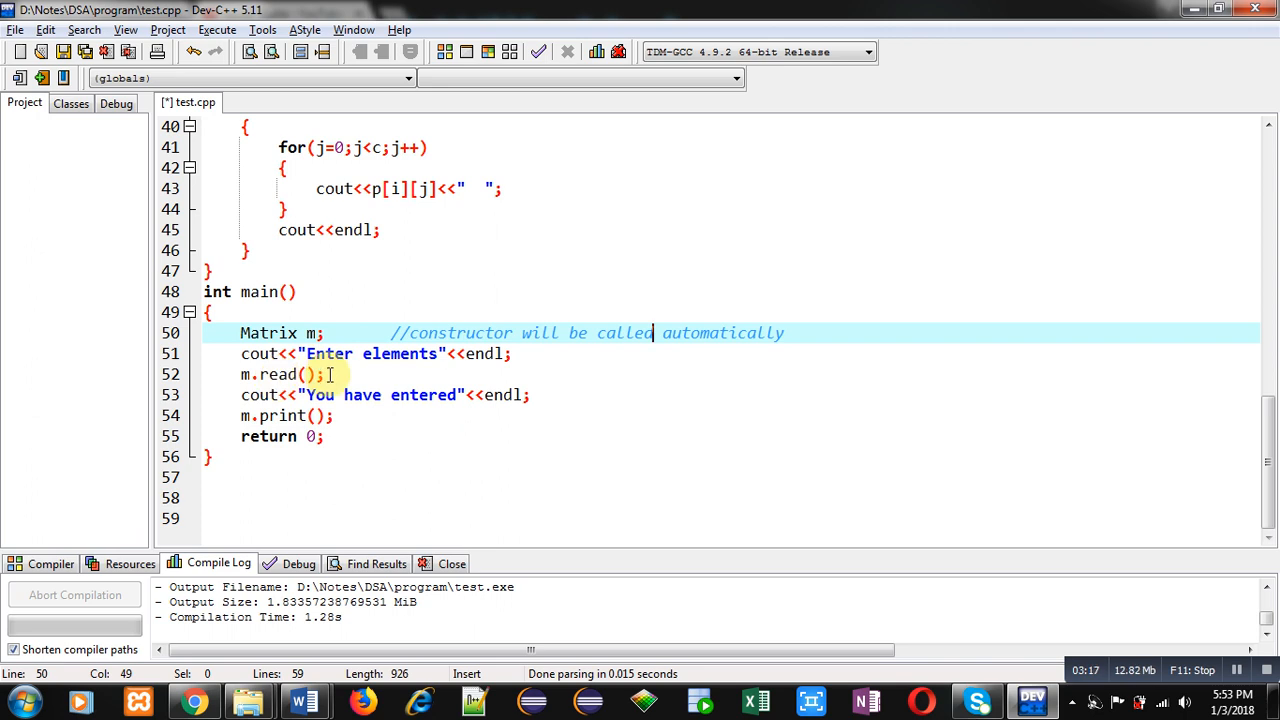
{"action": "left_click", "coordinate": [344, 374]}
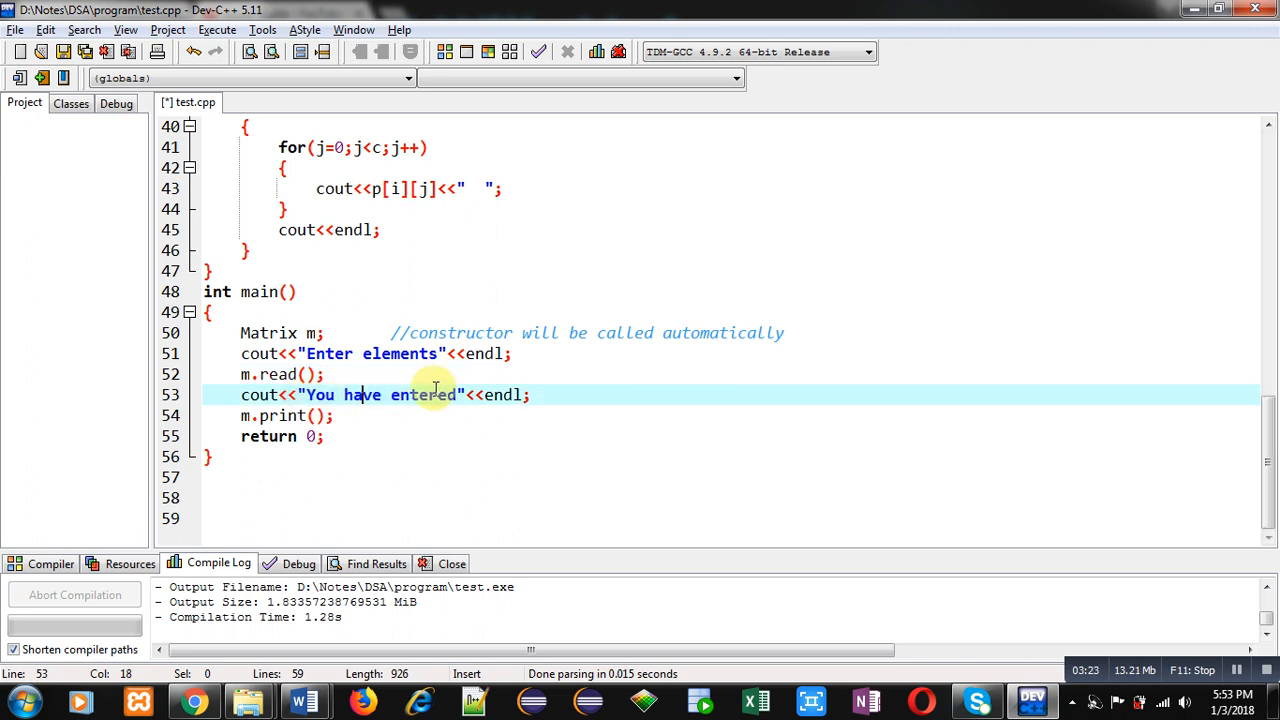
{"action": "left_click", "coordinate": [284, 414]}
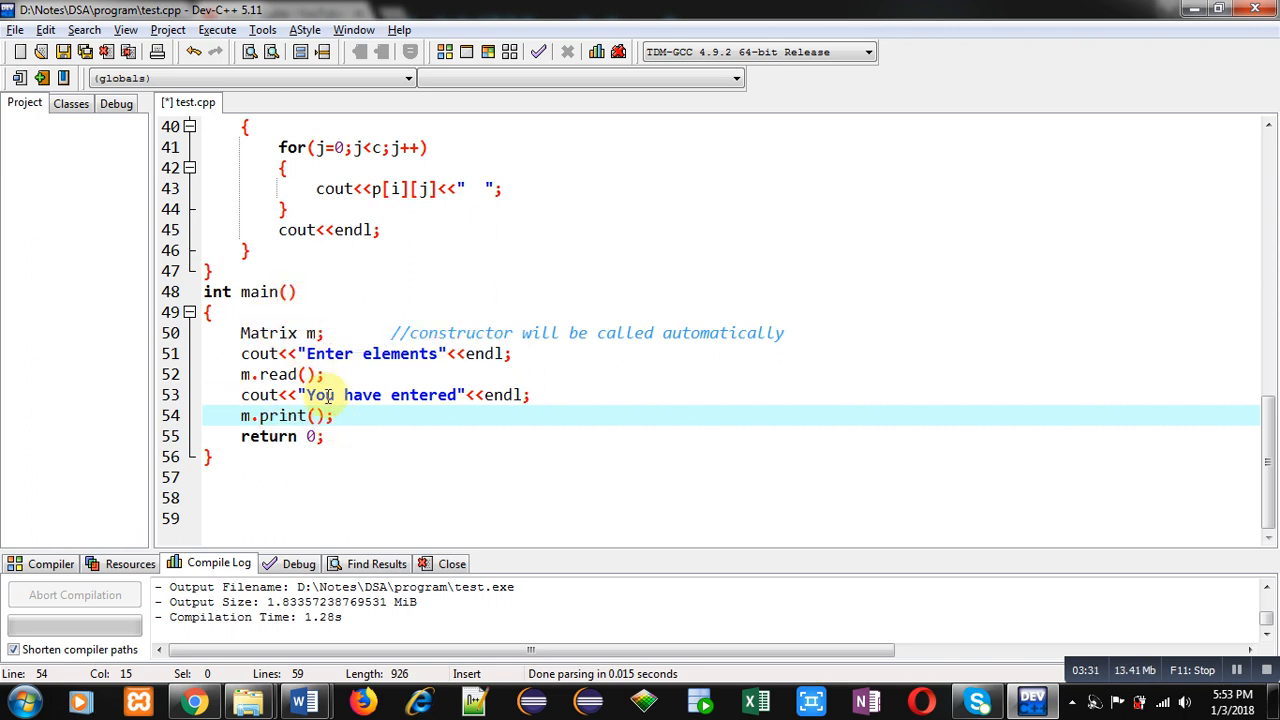
{"action": "mouse_move", "coordinate": [348, 444]}
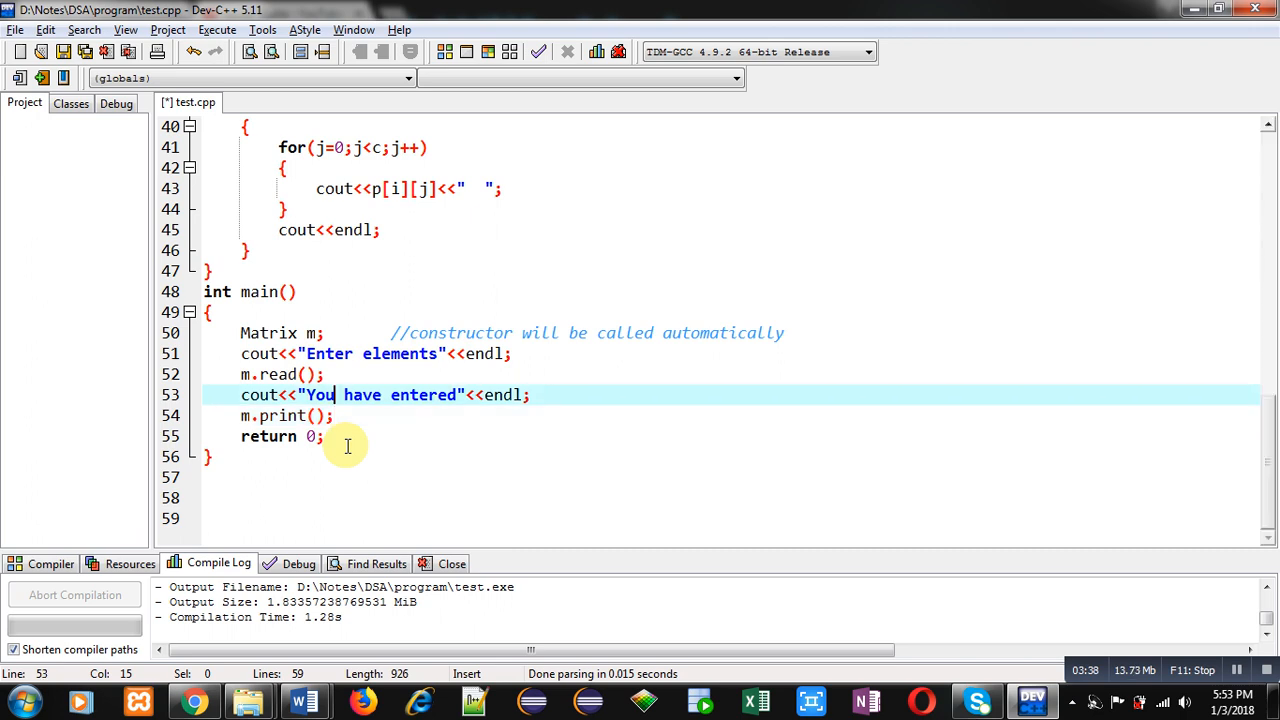
{"action": "scroll", "scroll_direction": "up", "scroll_amount": 3}
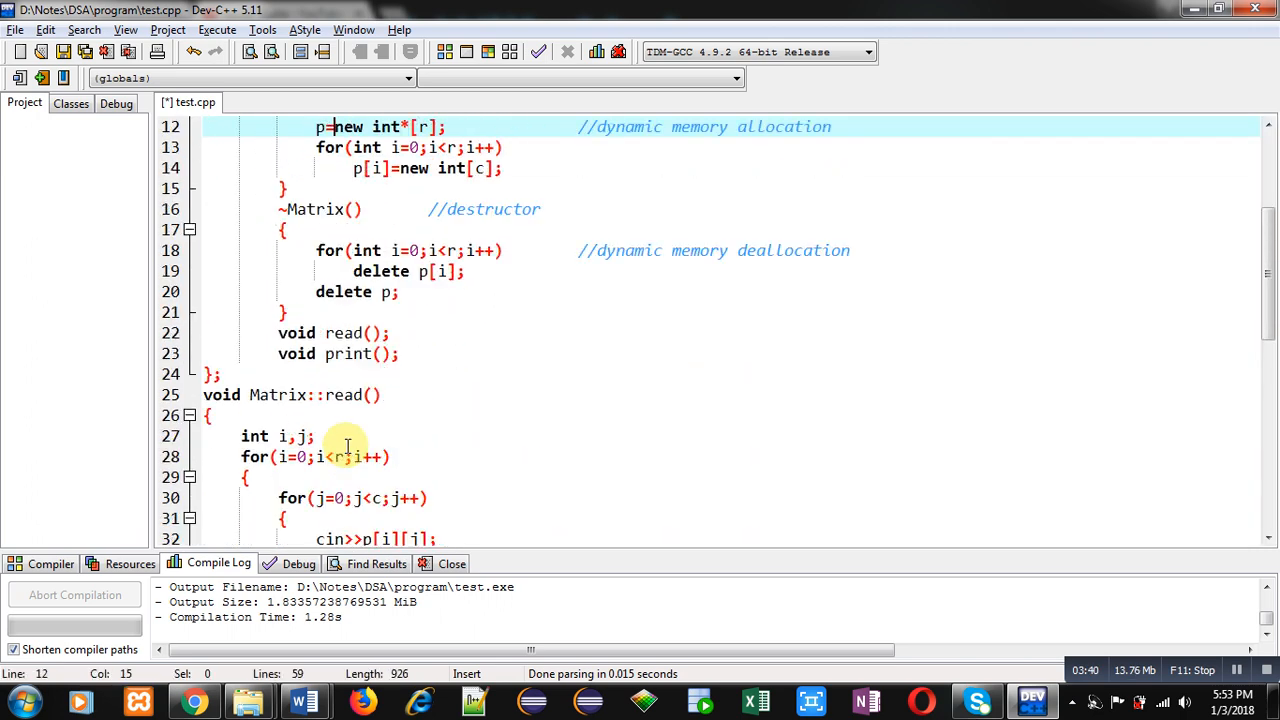
Scroll up to review the constructor allocation and destructor deallocation code.
{"action": "scroll", "scroll_direction": "up", "scroll_amount": 3}
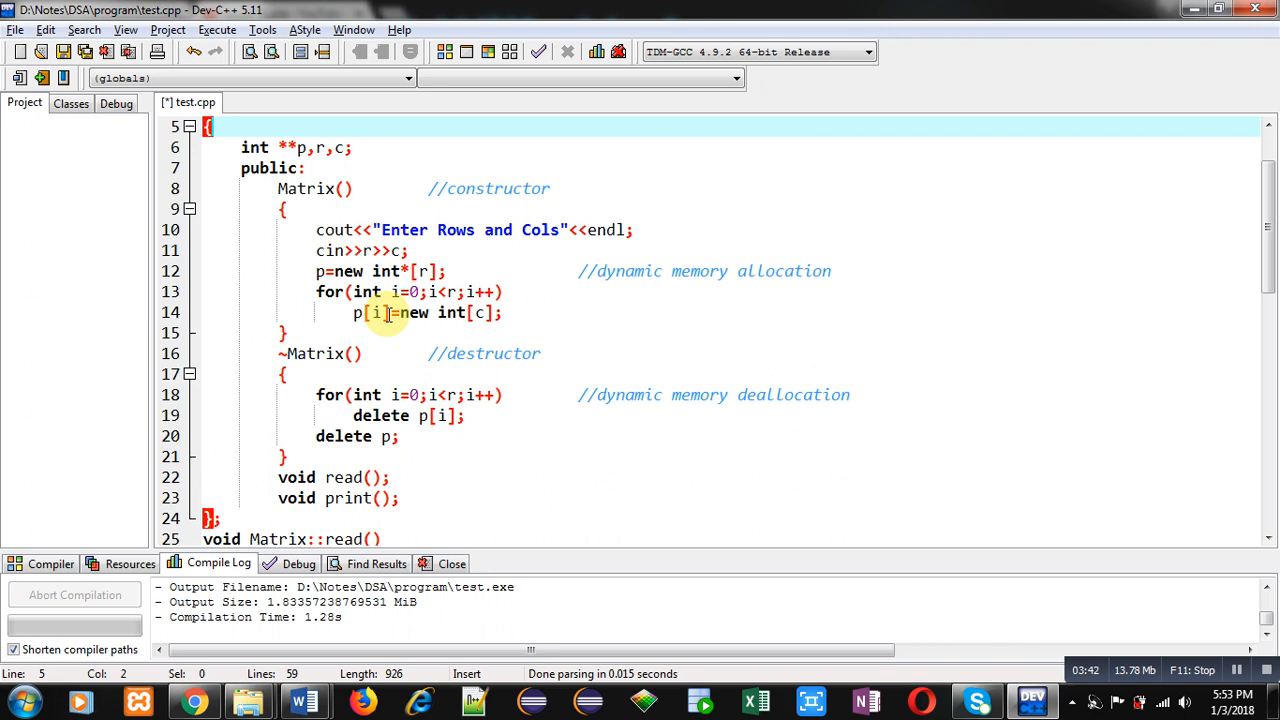
{"action": "mouse_move", "coordinate": [460, 444]}
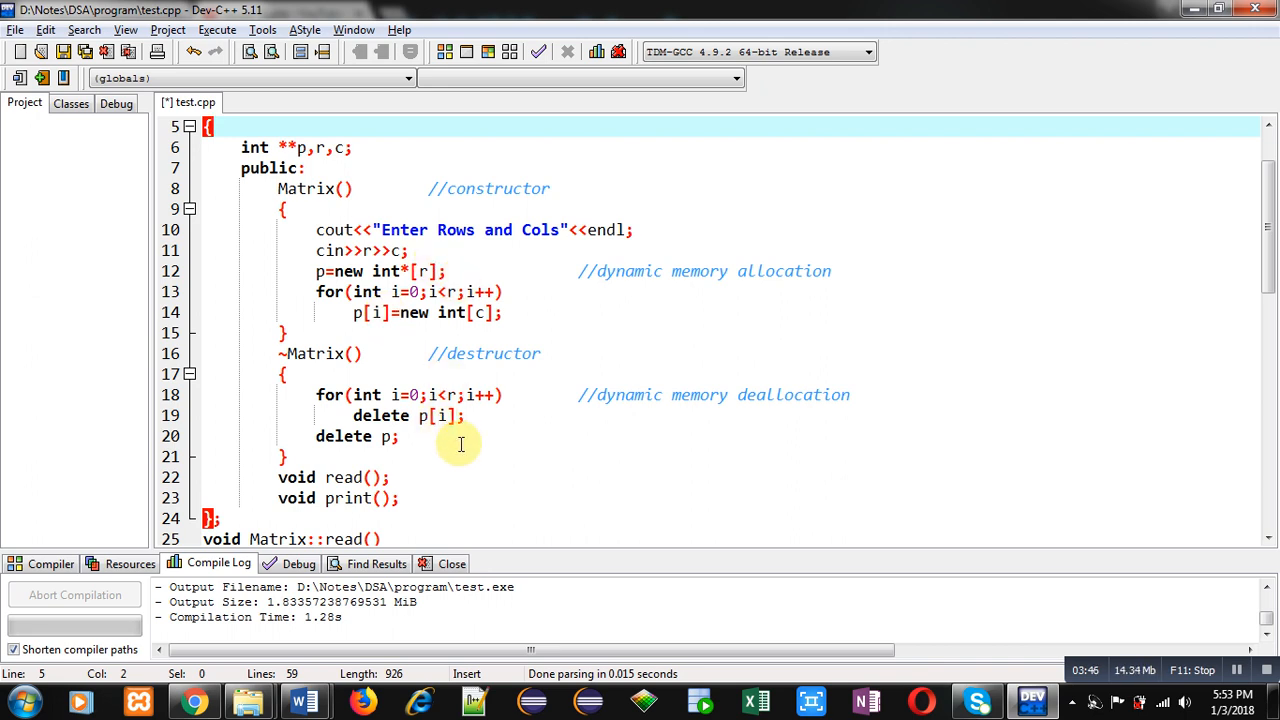
{"action": "scroll", "scroll_direction": "up", "scroll_amount": 3}
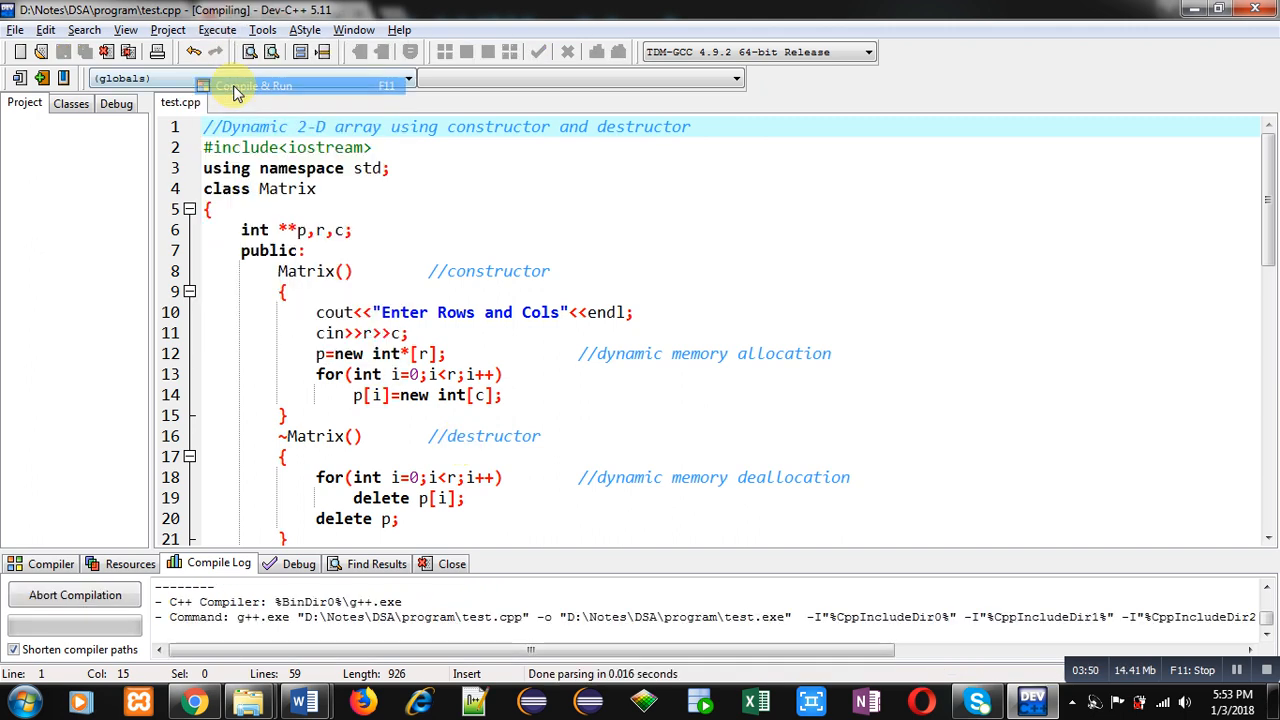
Compile and run the Matrix program, entering a 2x2 matrix of fours in the console.
{"action": "left_click", "coordinate": [236, 90]}
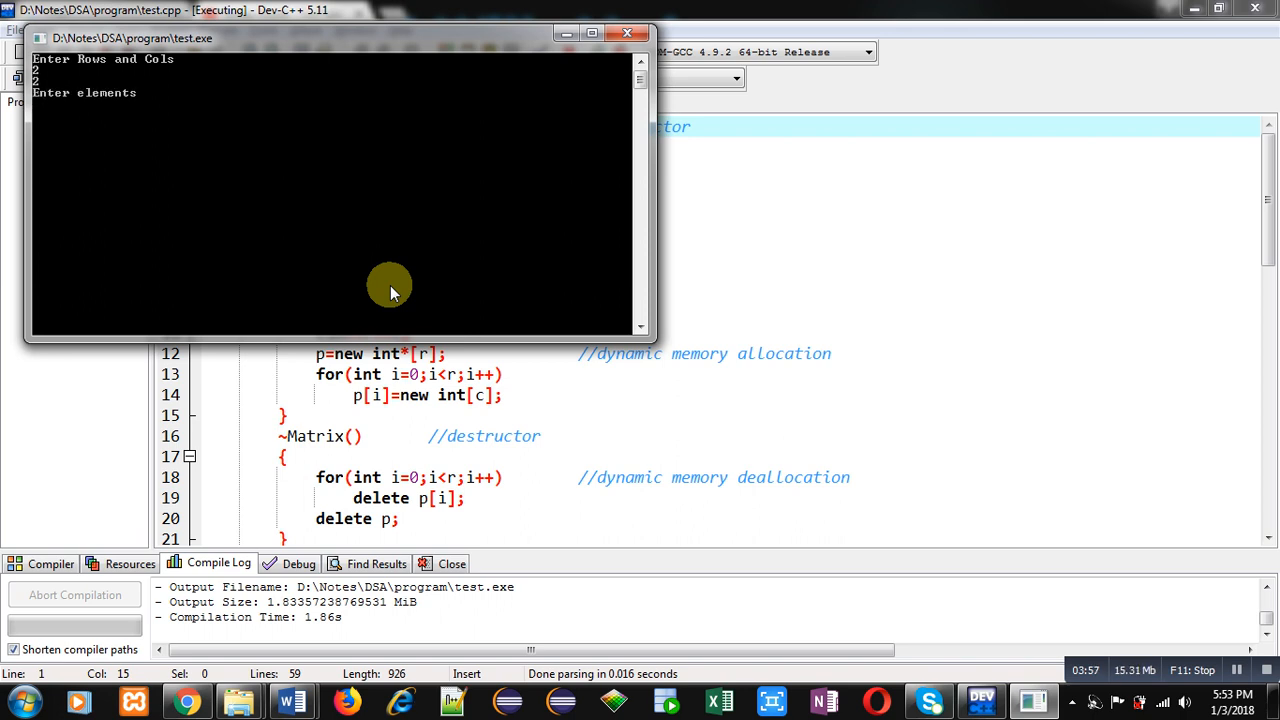
{"action": "type", "text": "4"}
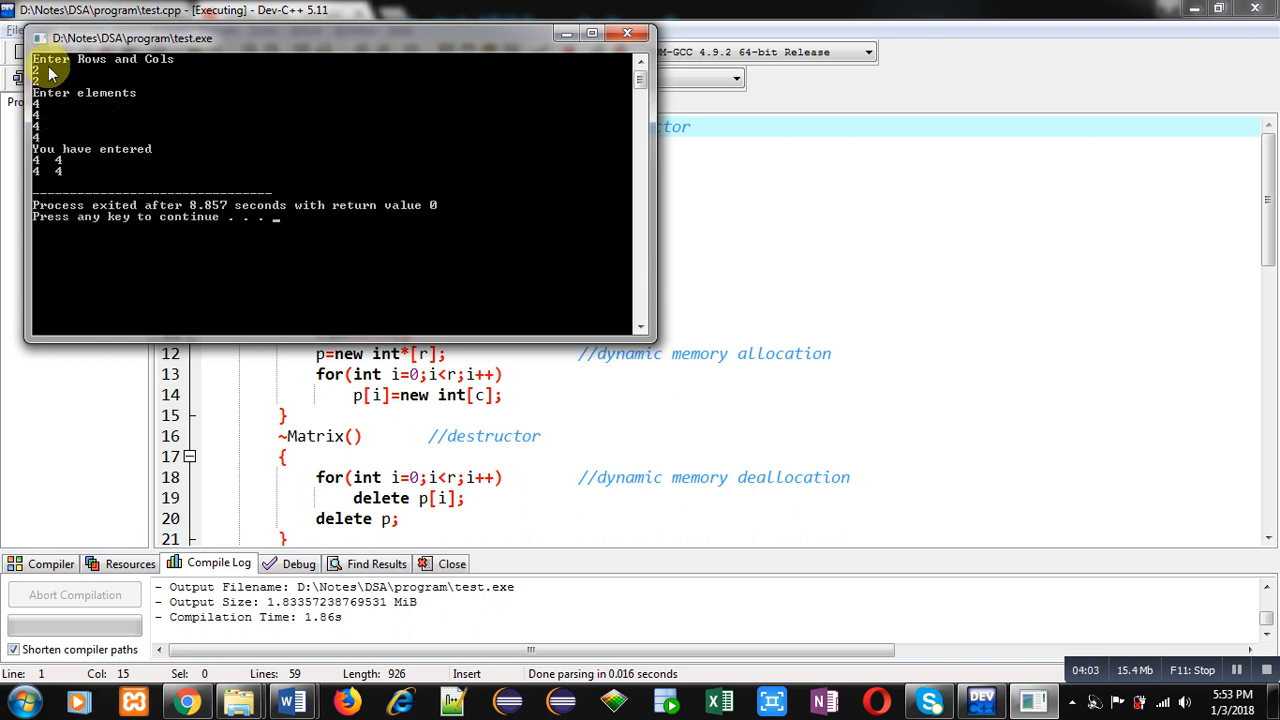
{"action": "mouse_move", "coordinate": [58, 170]}
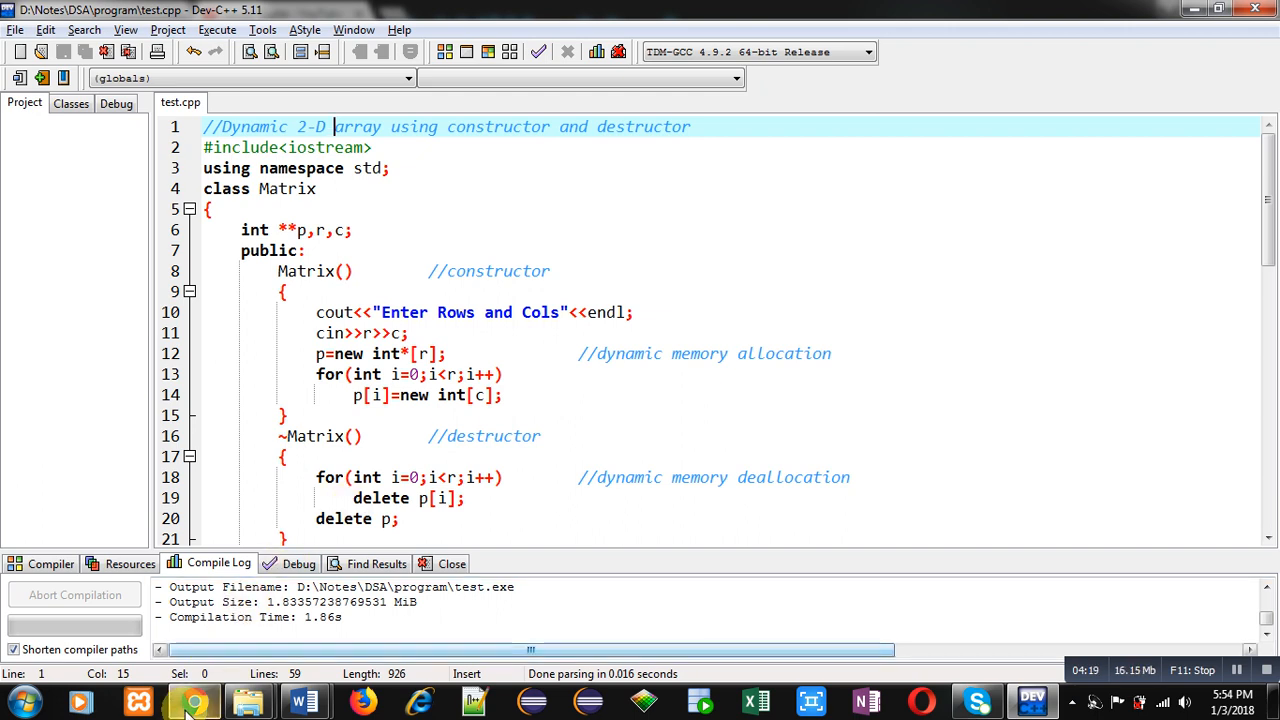
Switch to Chrome and scroll through the Sanjay Gupta channel's programming playlists.
{"action": "left_click", "coordinate": [194, 700]}
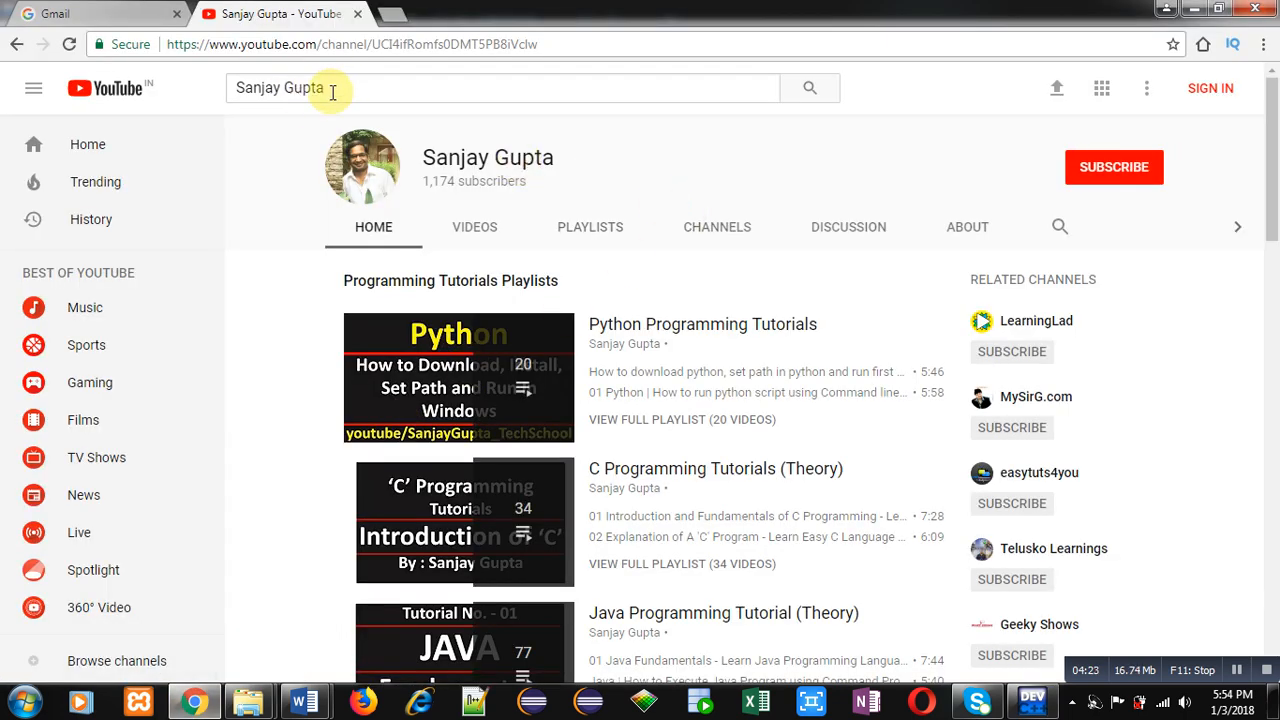
{"action": "mouse_move", "coordinate": [548, 168]}
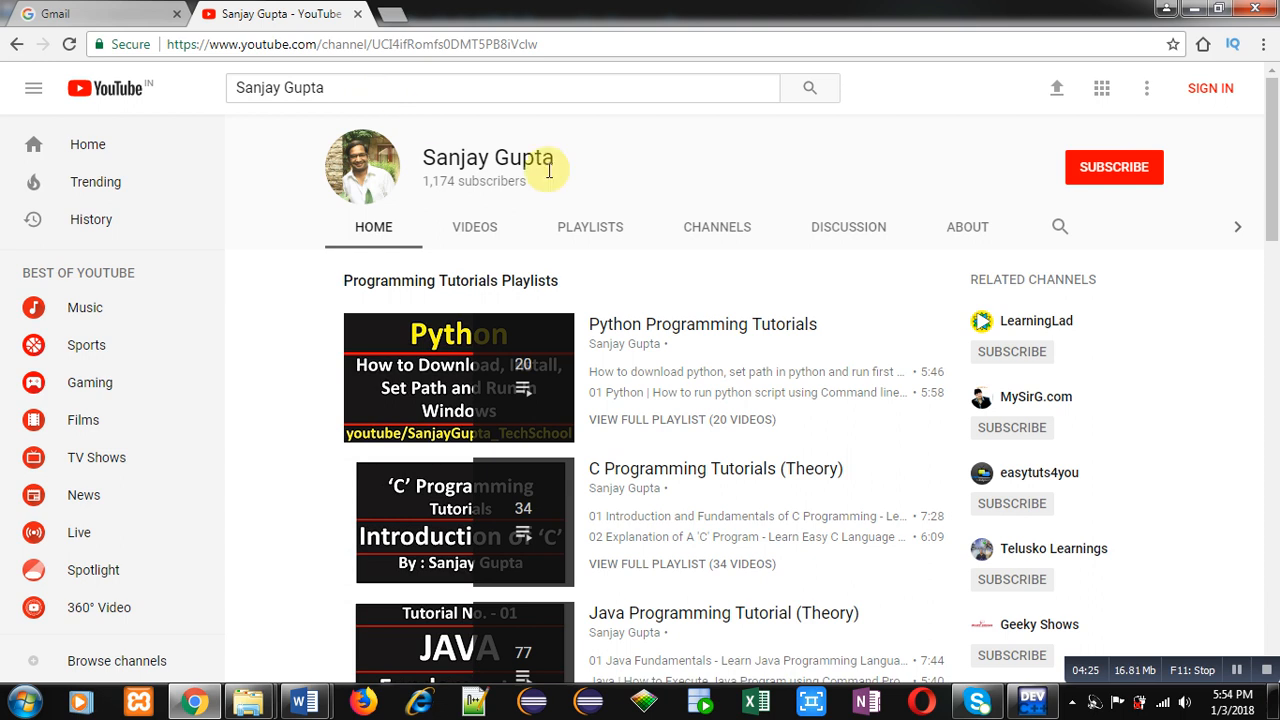
{"action": "mouse_move", "coordinate": [332, 96]}
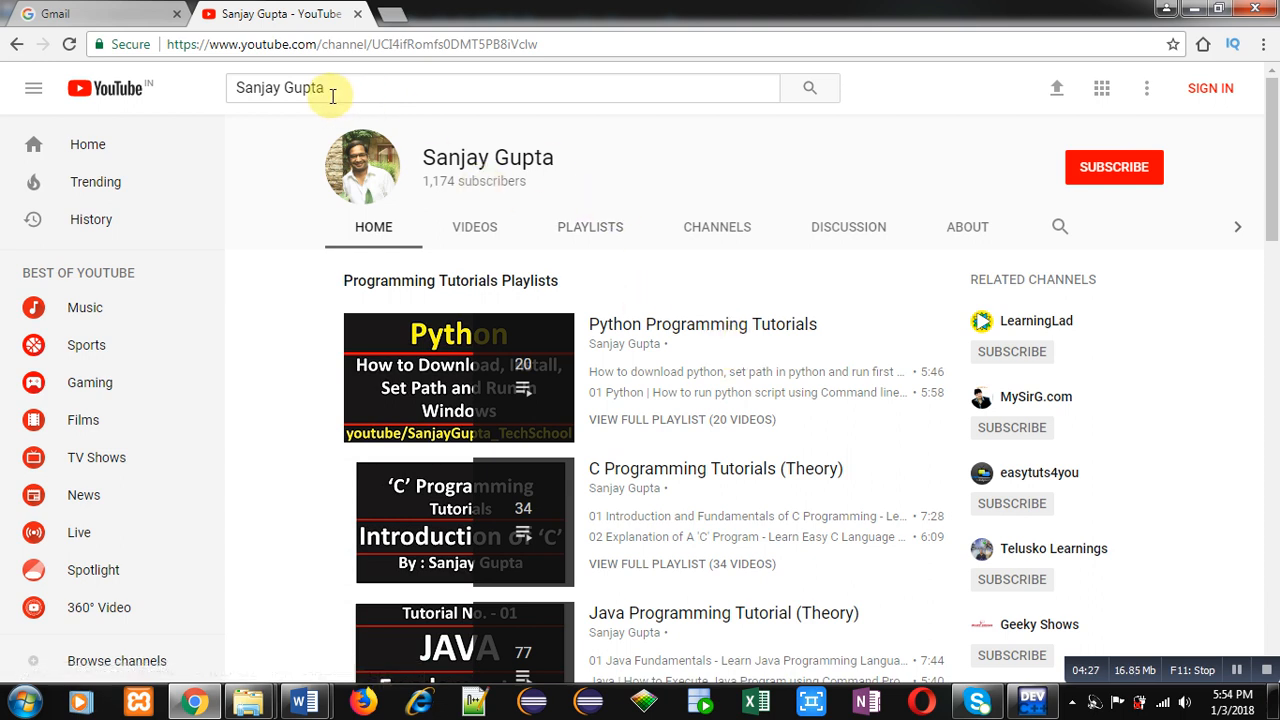
{"action": "mouse_move", "coordinate": [618, 368]}
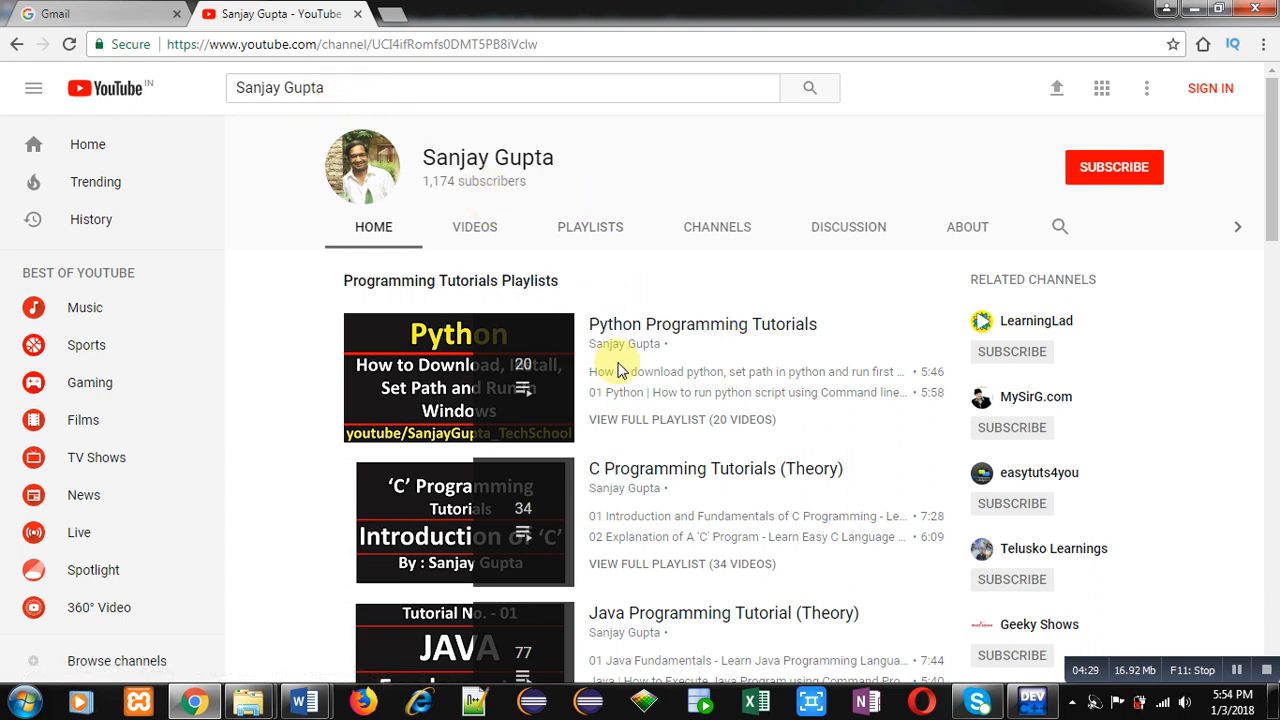
{"action": "scroll", "scroll_direction": "down", "scroll_amount": 3}
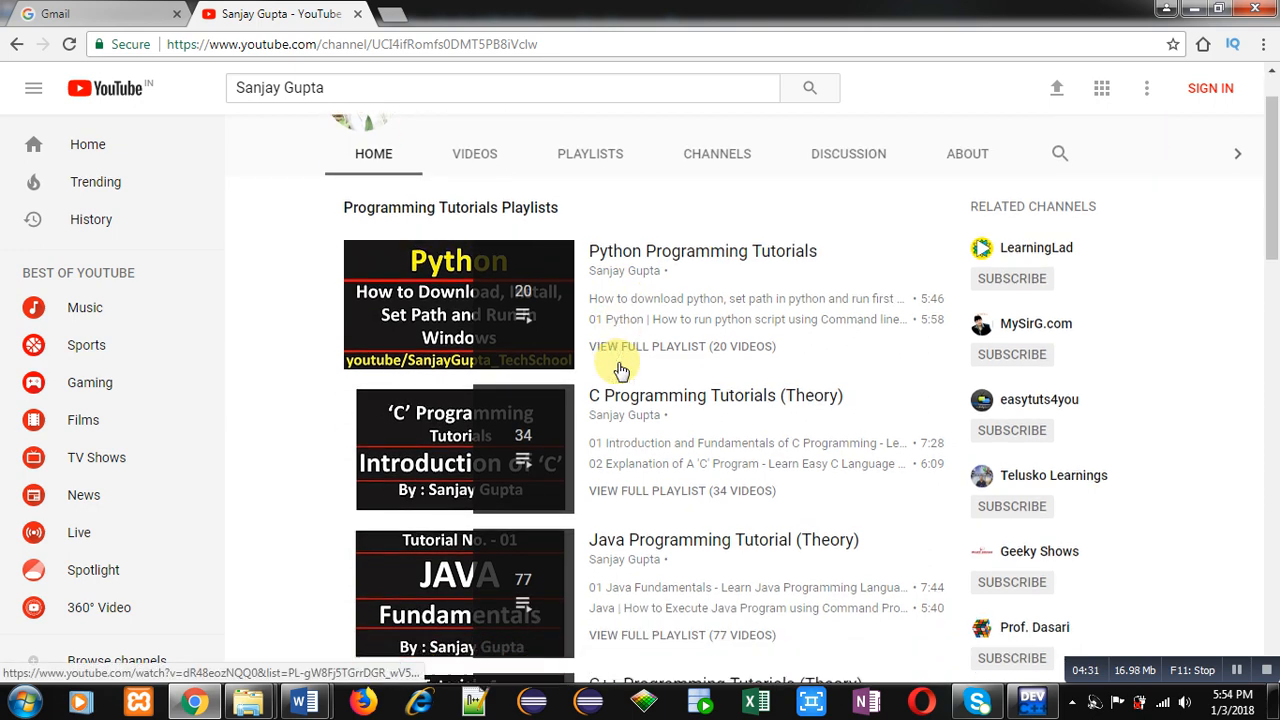
{"action": "scroll", "scroll_direction": "down", "scroll_amount": 3}
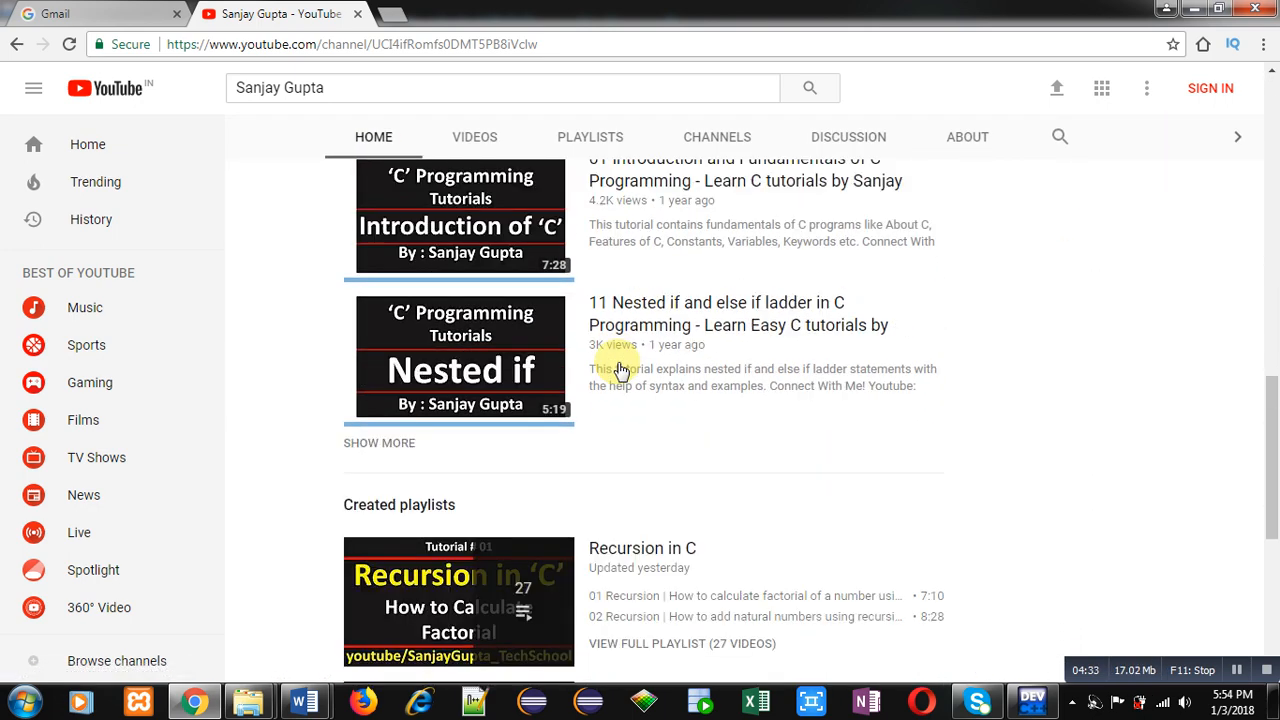